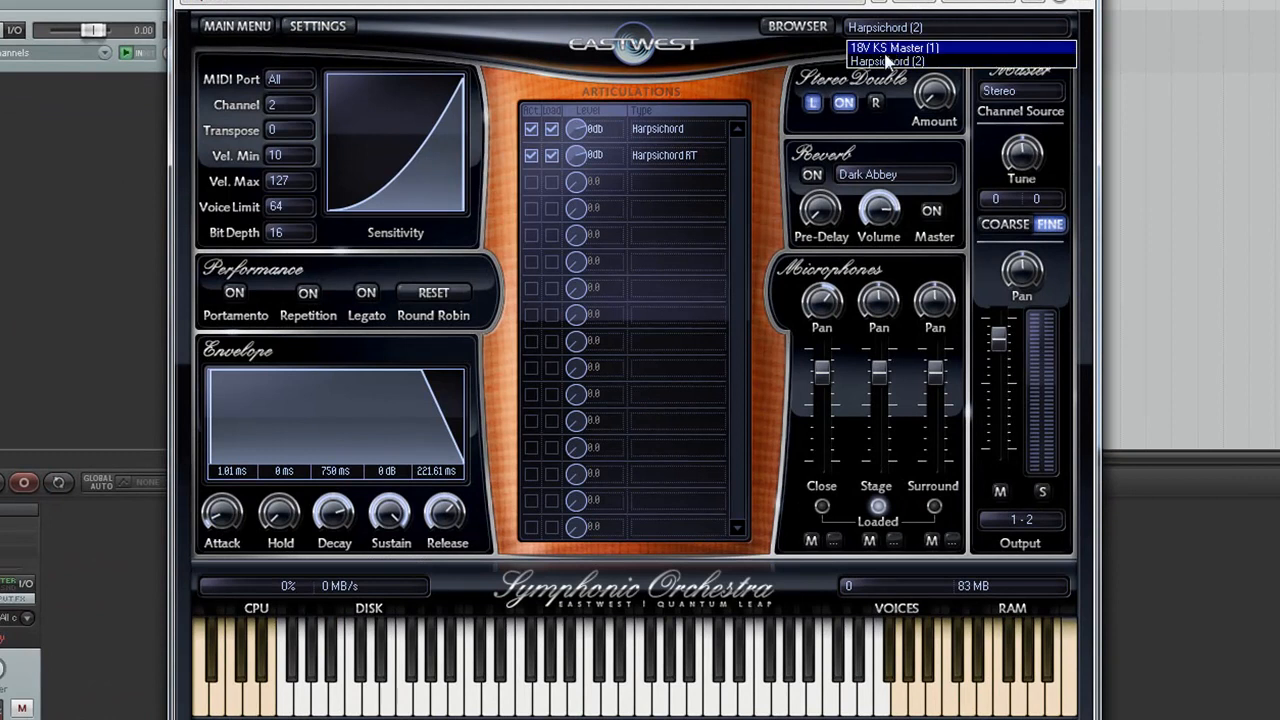
# - Select 18V KS Master (1) from PLAY's list of loaded instruments
pyautogui.click(893, 47)
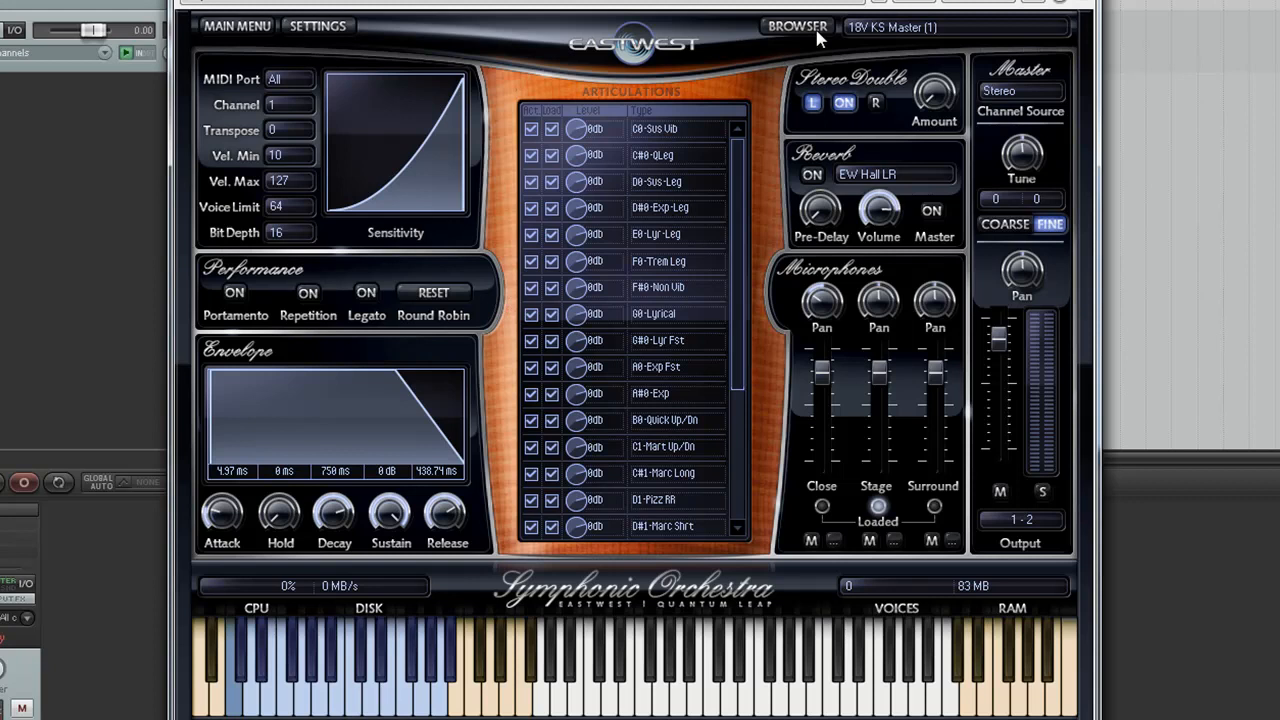
pyautogui.click(955, 27)
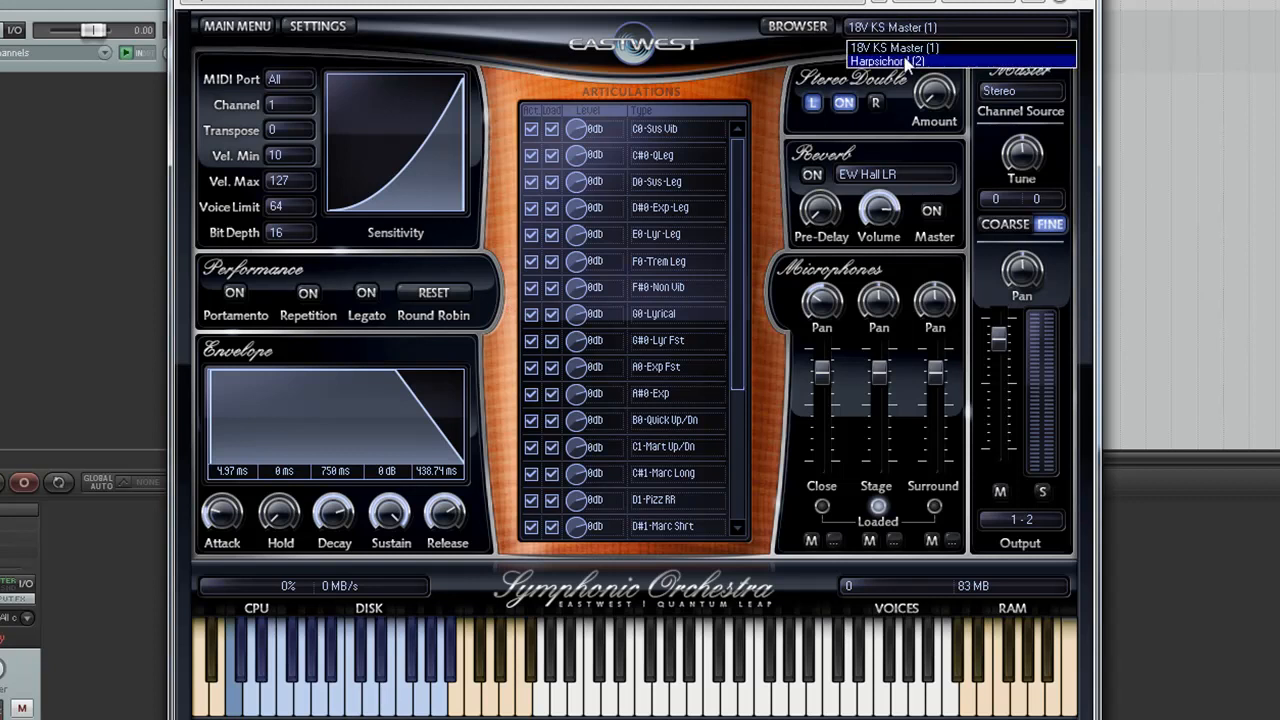
pyautogui.click(887, 61)
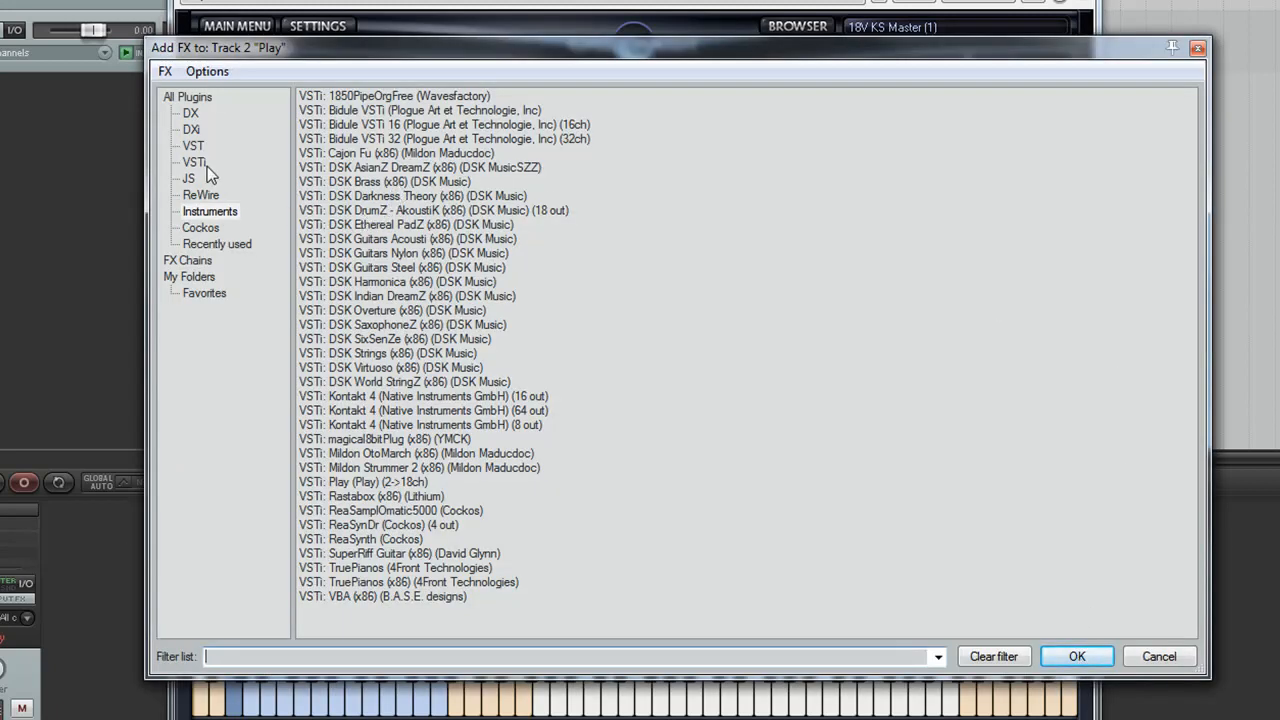
# - Add Bidule VST to Track 2 from the VST category of the plugin list
pyautogui.click(193, 162)
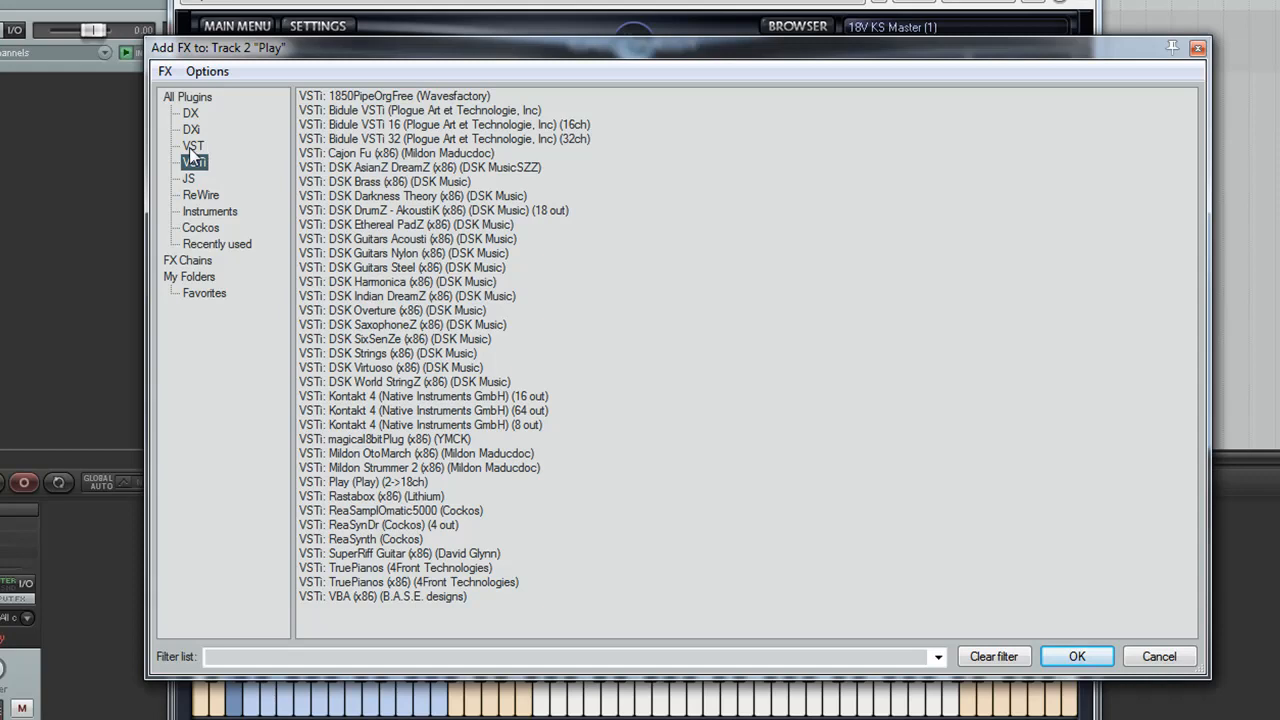
pyautogui.click(193, 145)
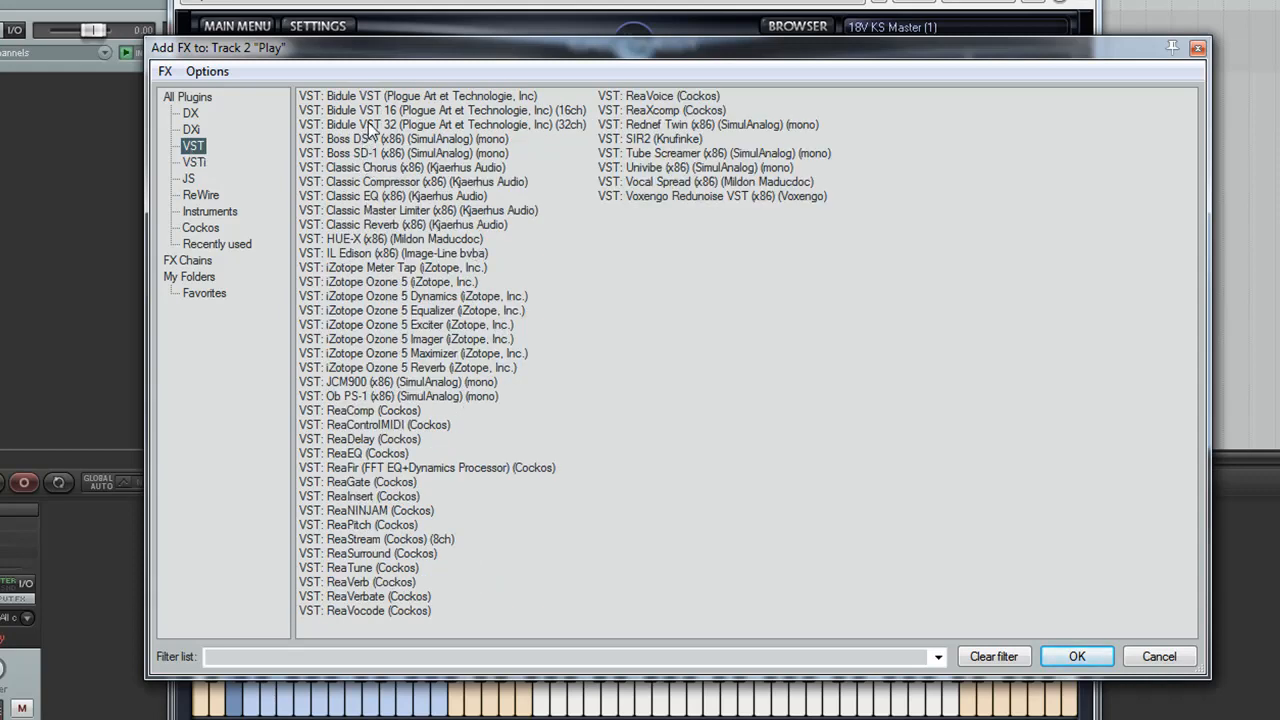
pyautogui.click(417, 95)
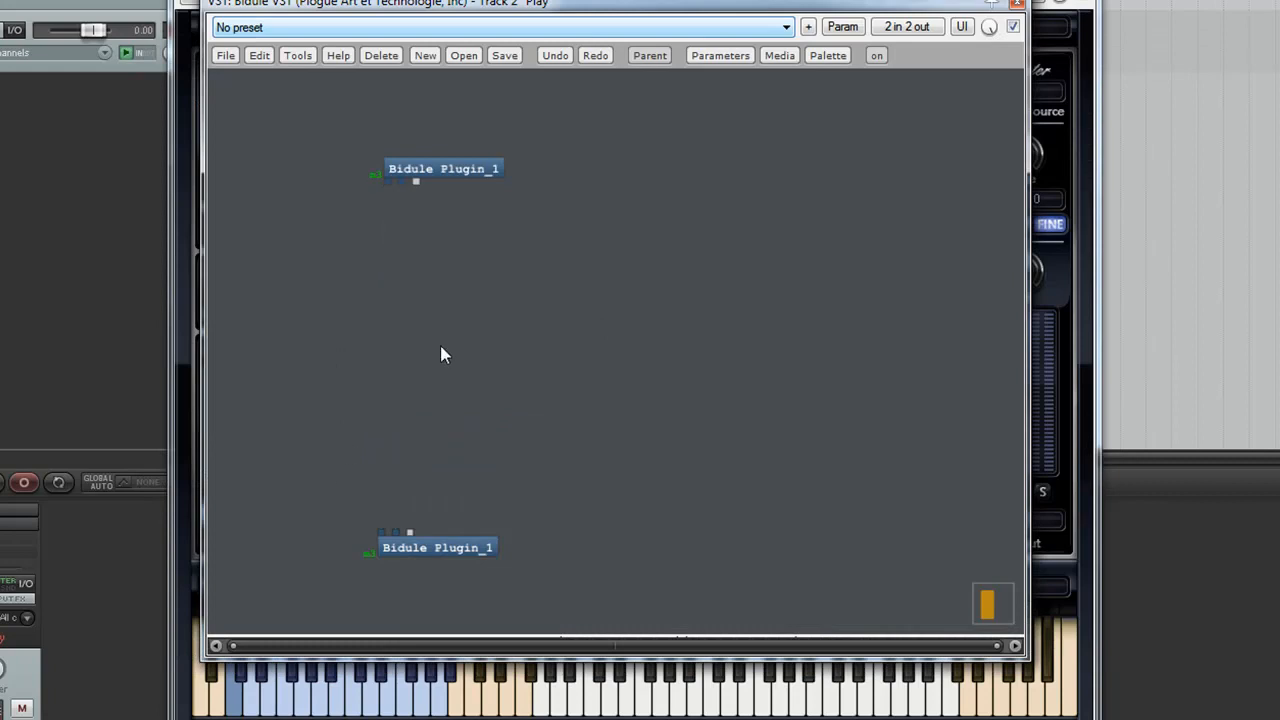
pyautogui.moveTo(393, 362)
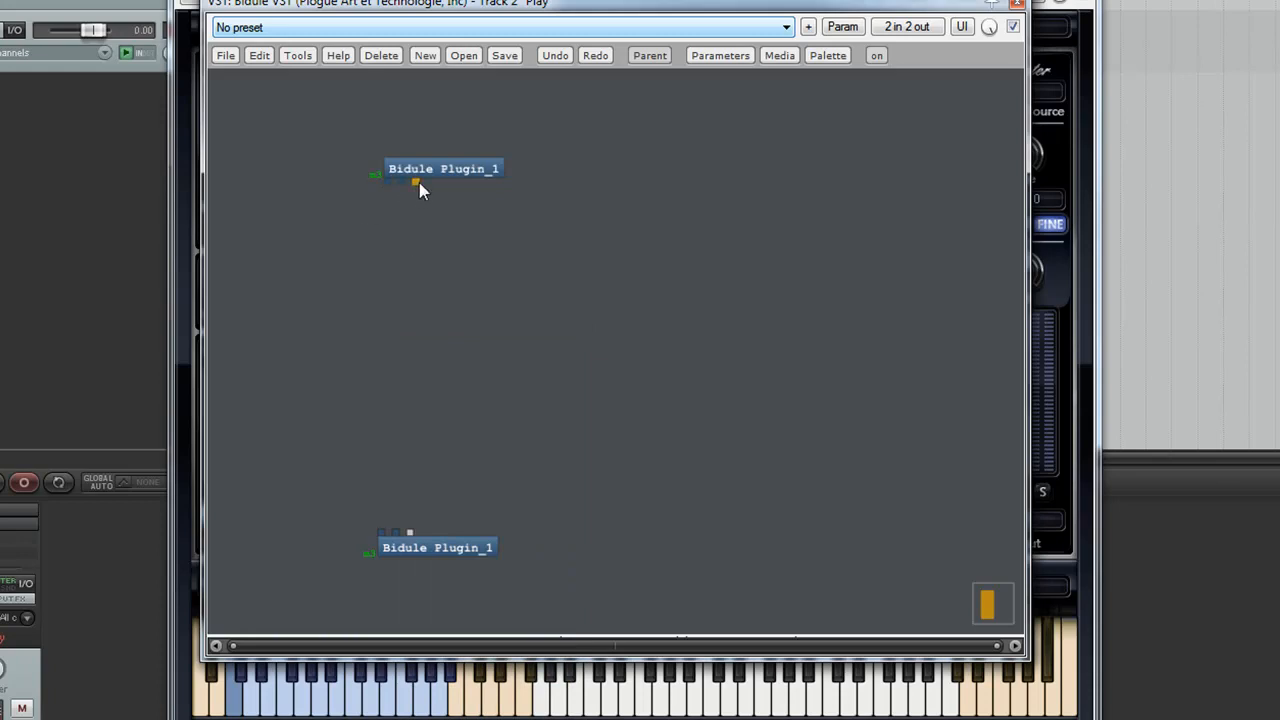
pyautogui.moveTo(416, 183); pyautogui.dragTo(373, 303)
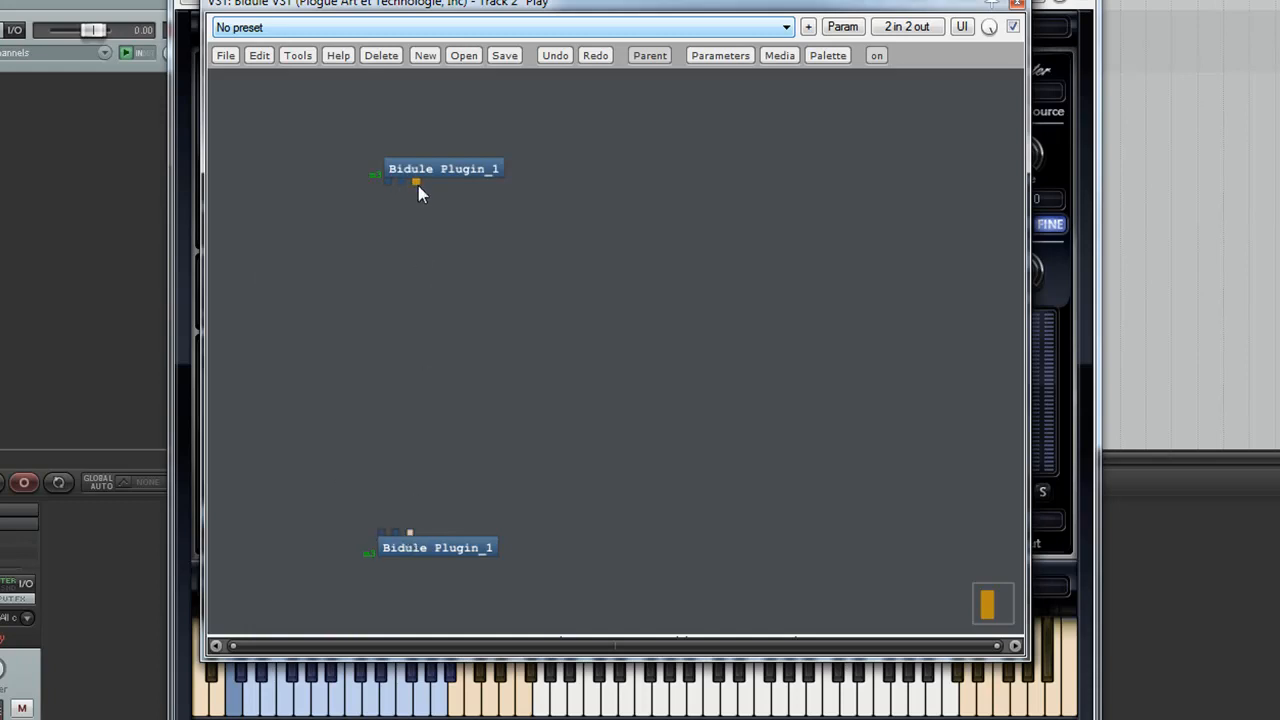
pyautogui.moveTo(415, 182); pyautogui.dragTo(408, 532)
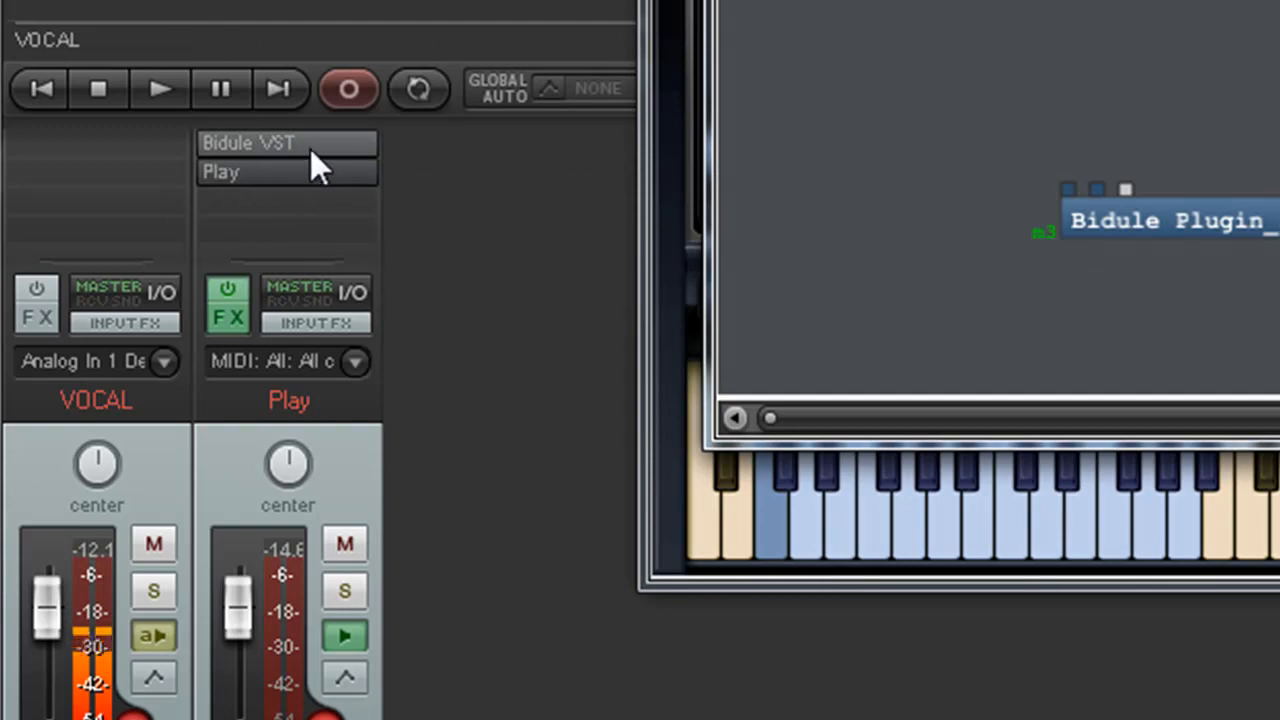
pyautogui.moveTo(290, 160)
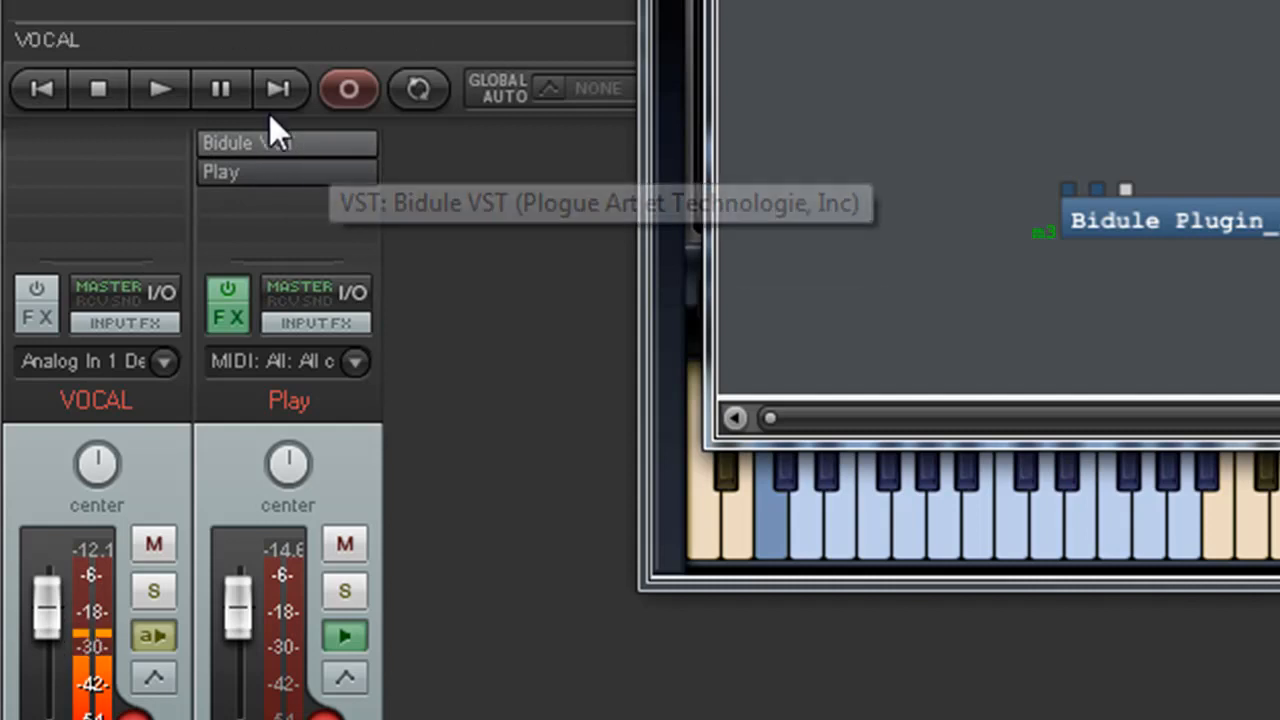
pyautogui.moveTo(400, 170)
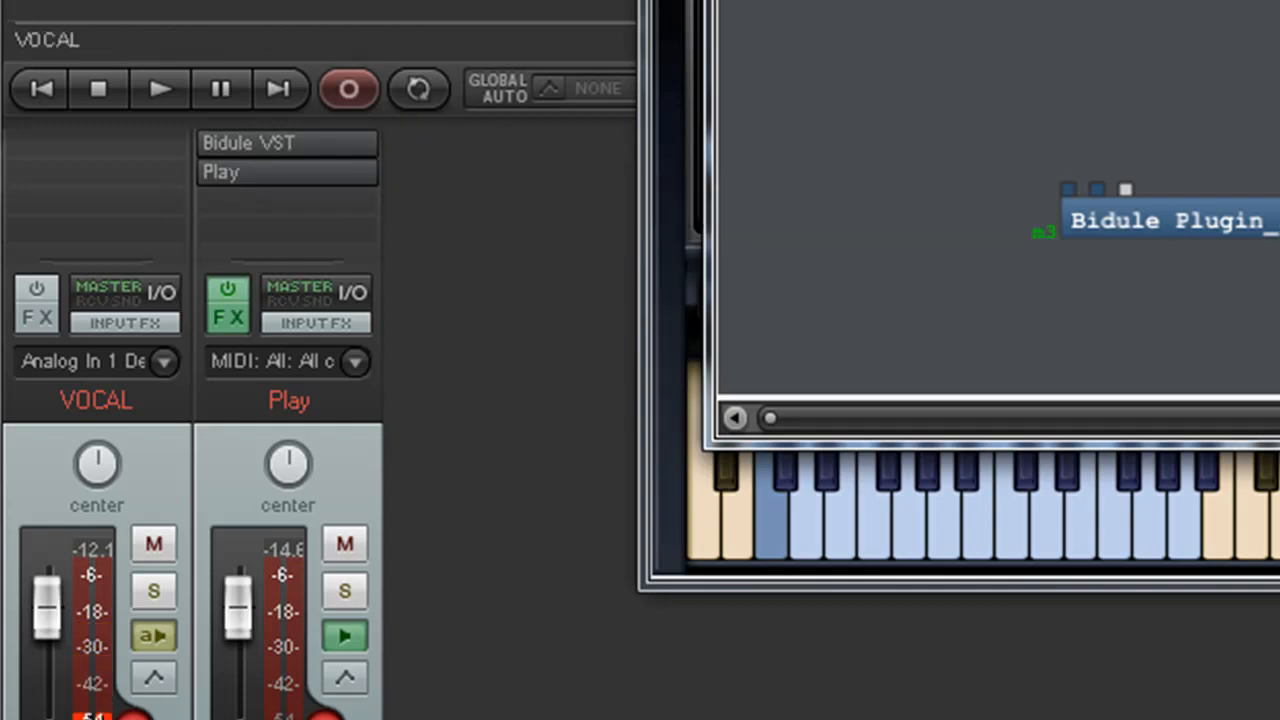
# - Insert a MIDI Key Switch module and wire the MIDI input node into it
pyautogui.rightClick(590, 262)
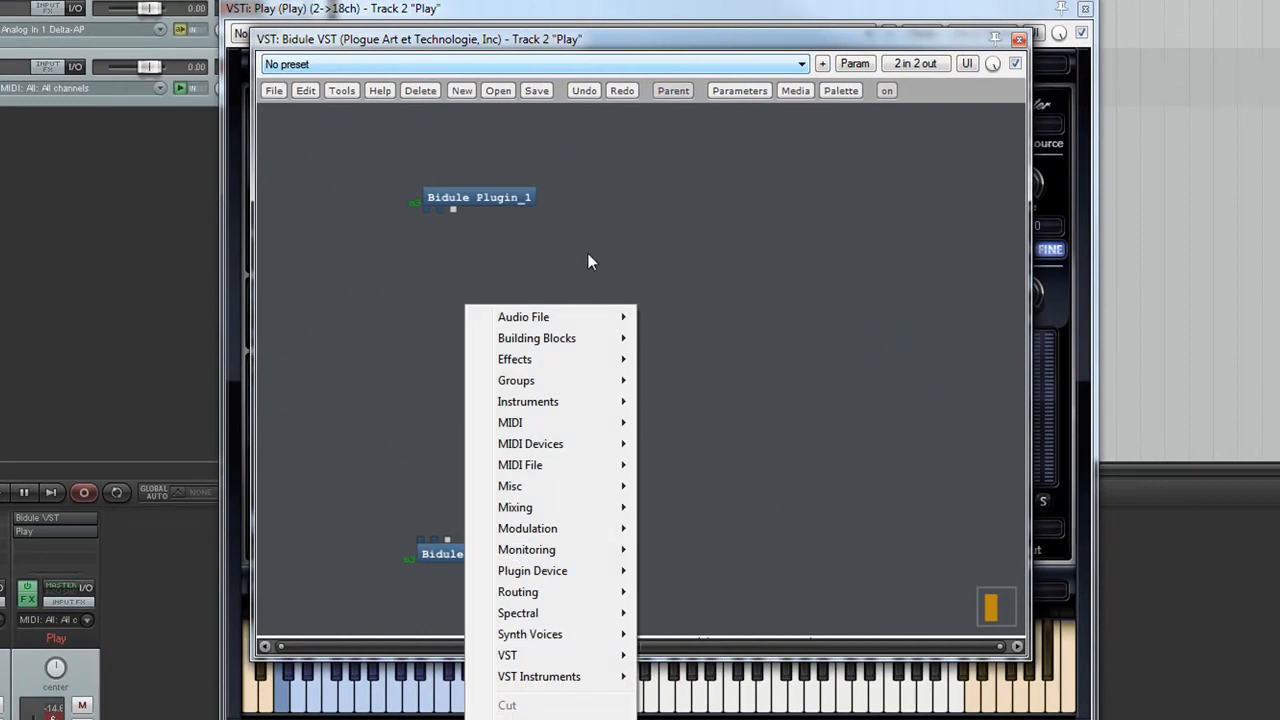
pyautogui.moveTo(510, 422)
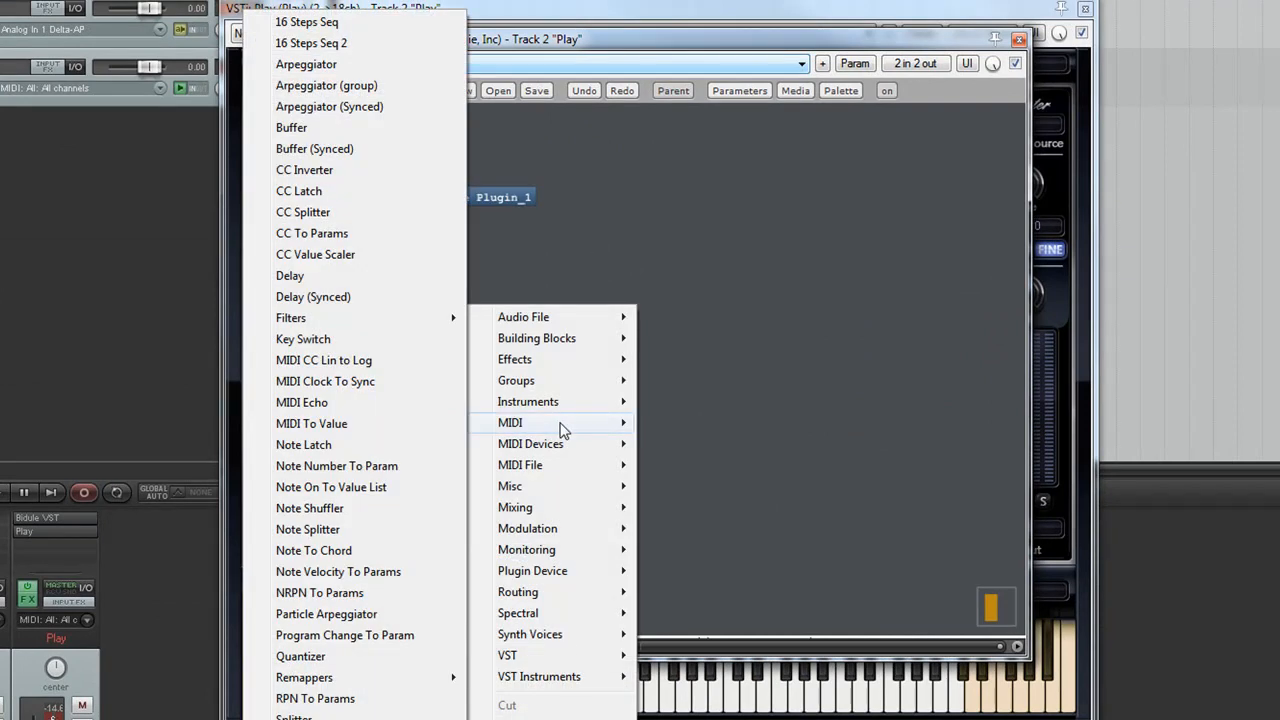
pyautogui.moveTo(303, 339)
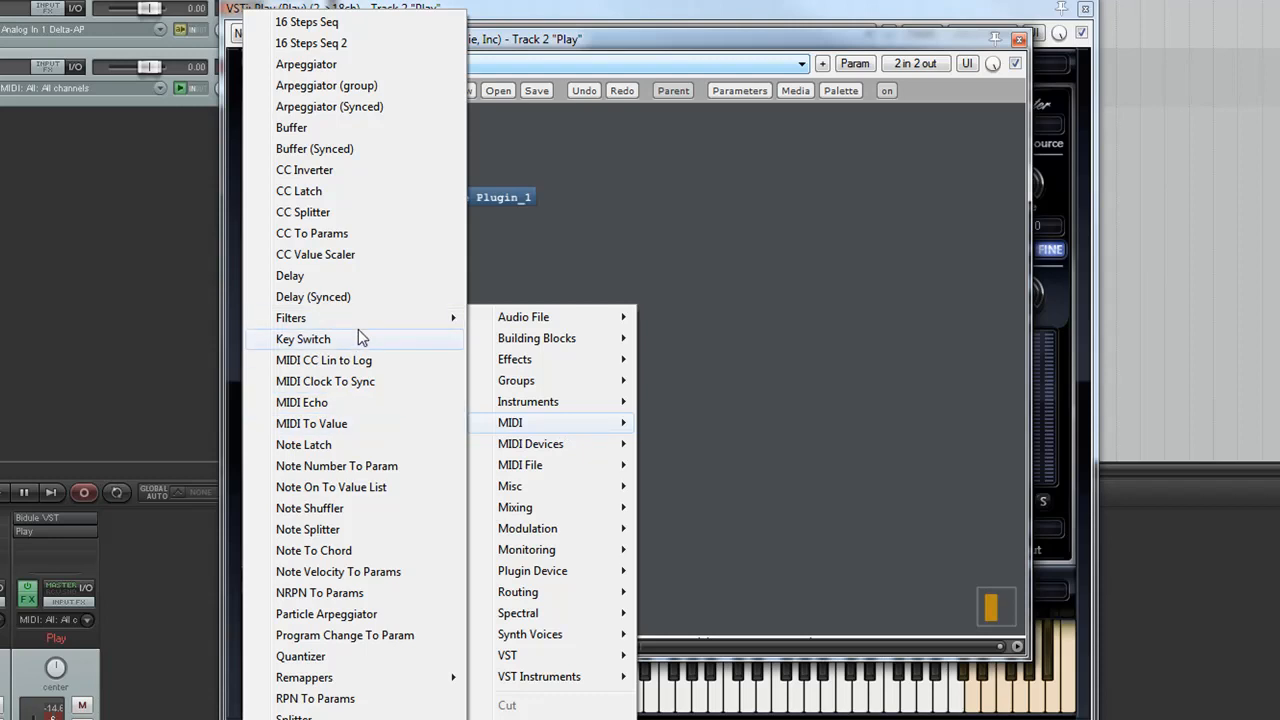
pyautogui.click(303, 338)
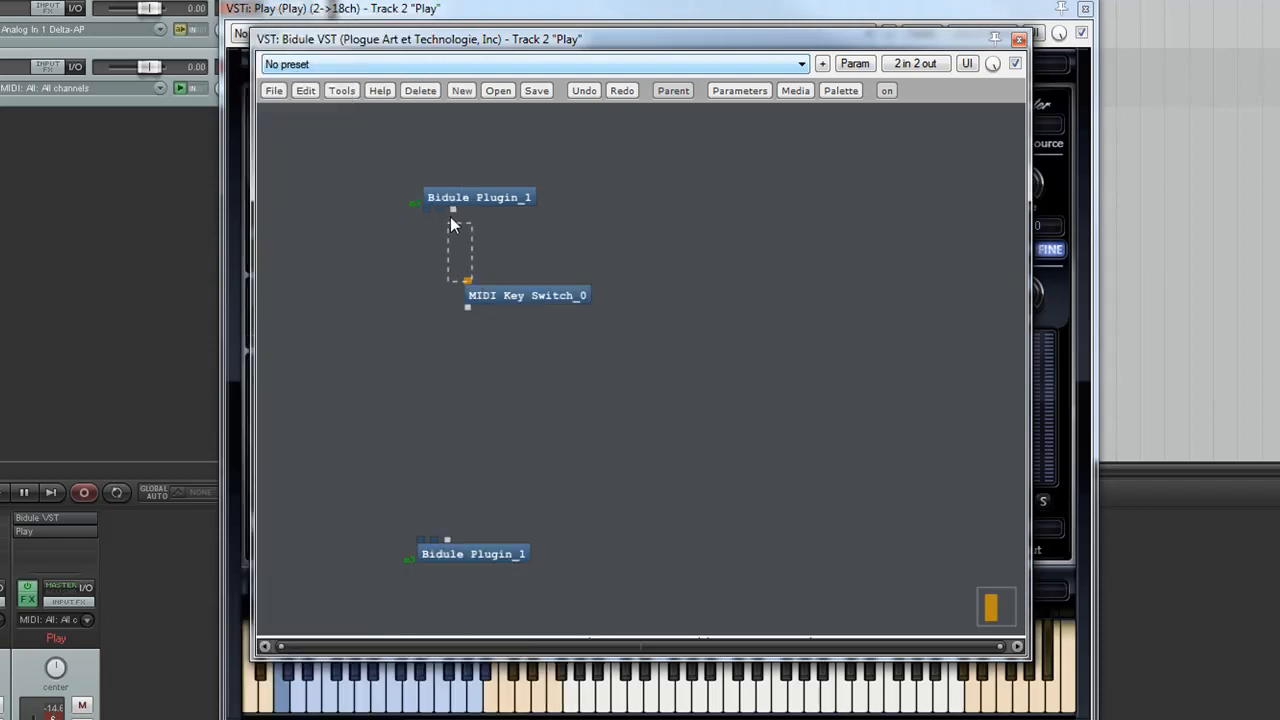
pyautogui.moveTo(453, 210); pyautogui.dragTo(467, 284)
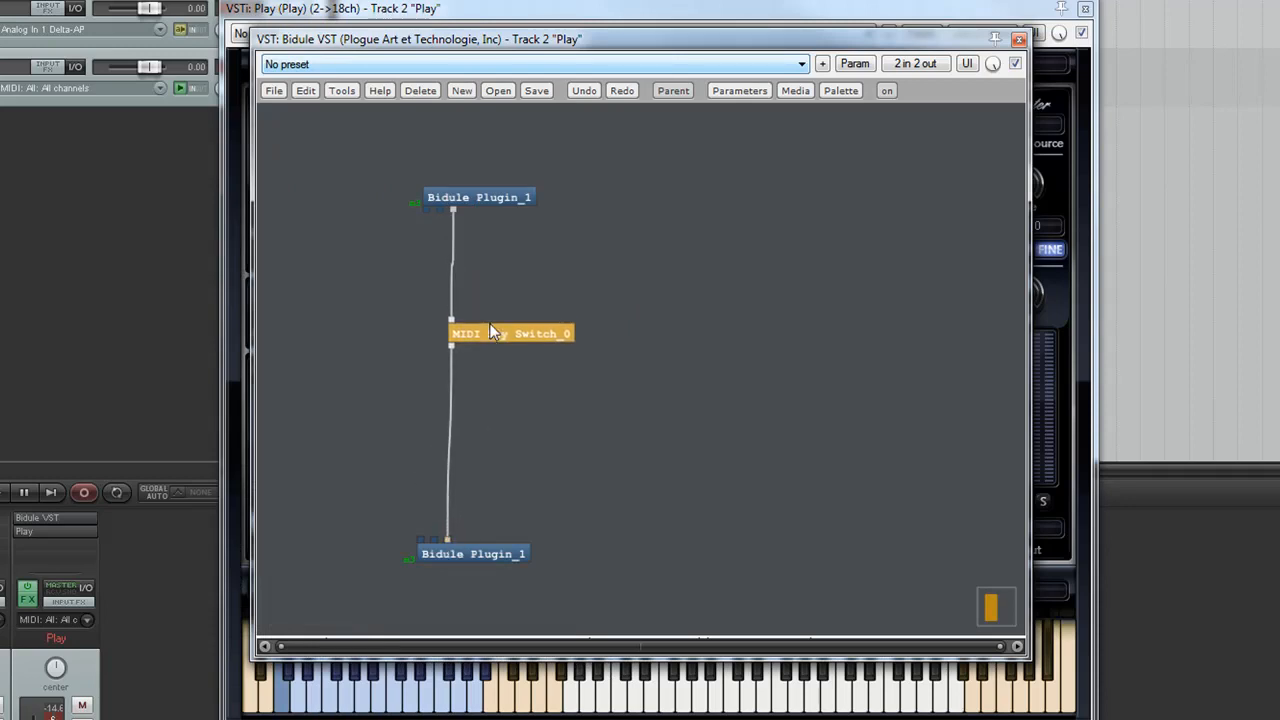
pyautogui.doubleClick(511, 333)
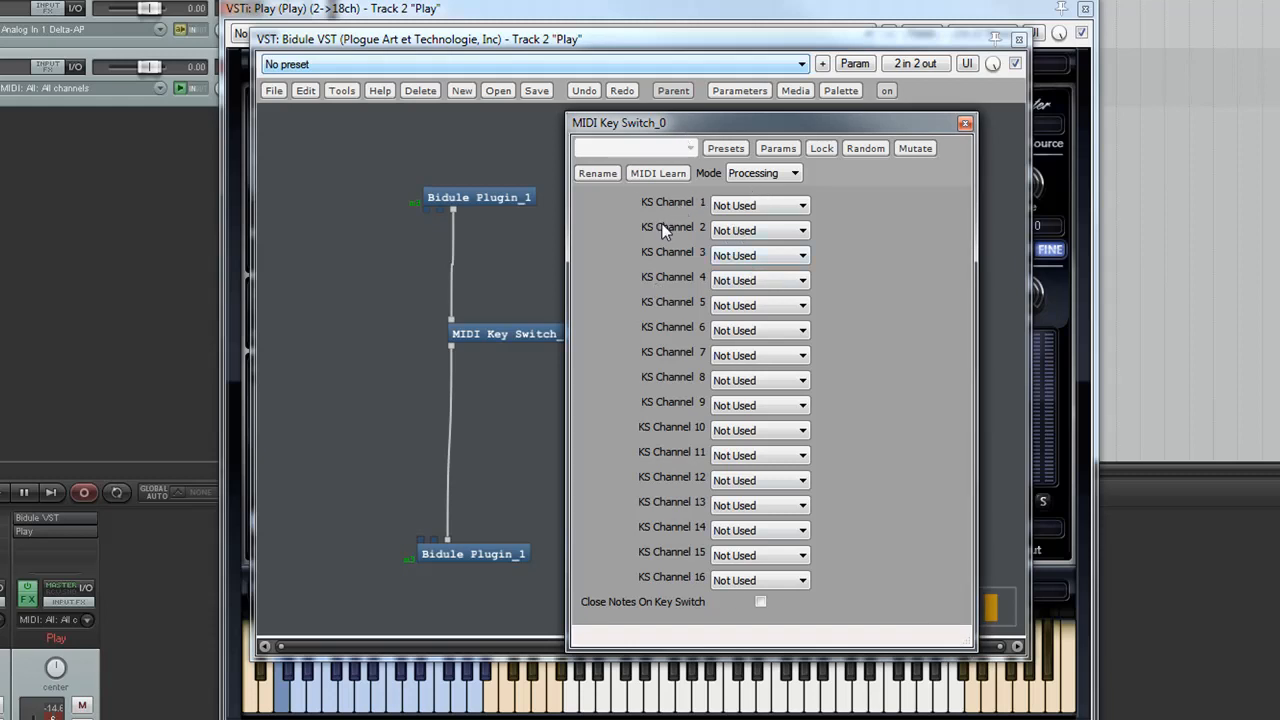
pyautogui.moveTo(693, 583)
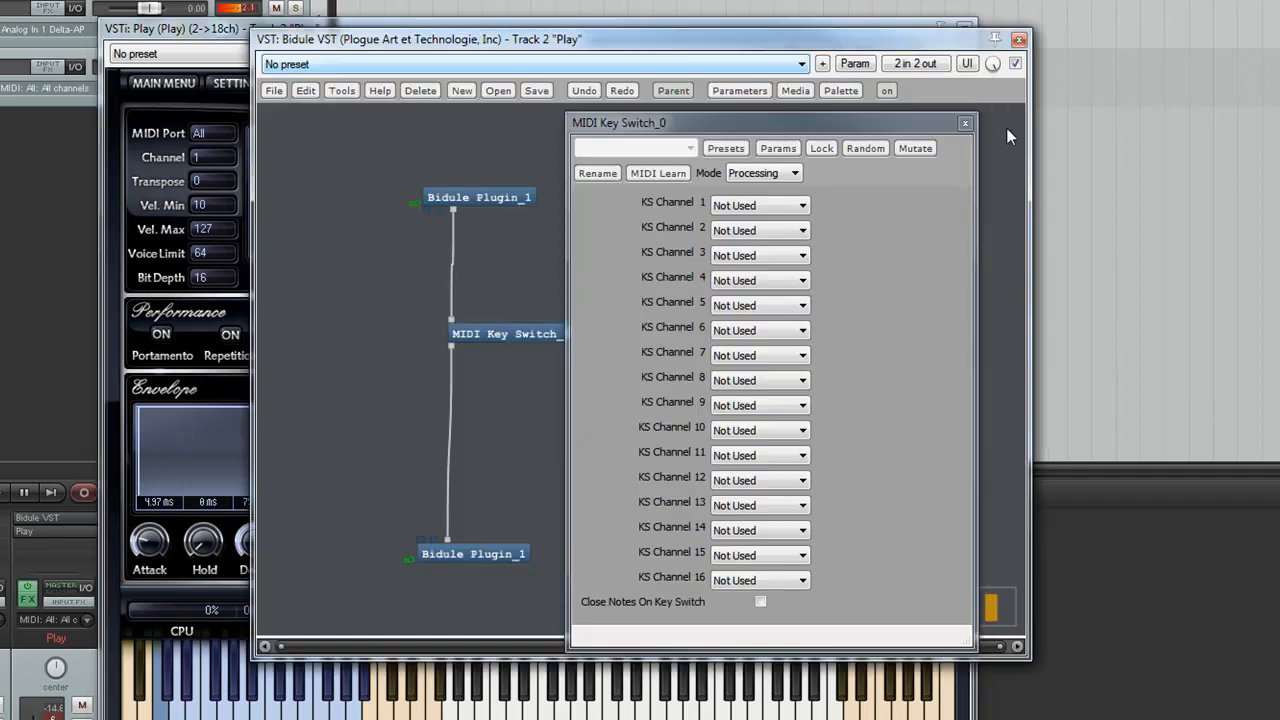
pyautogui.click(760, 214)
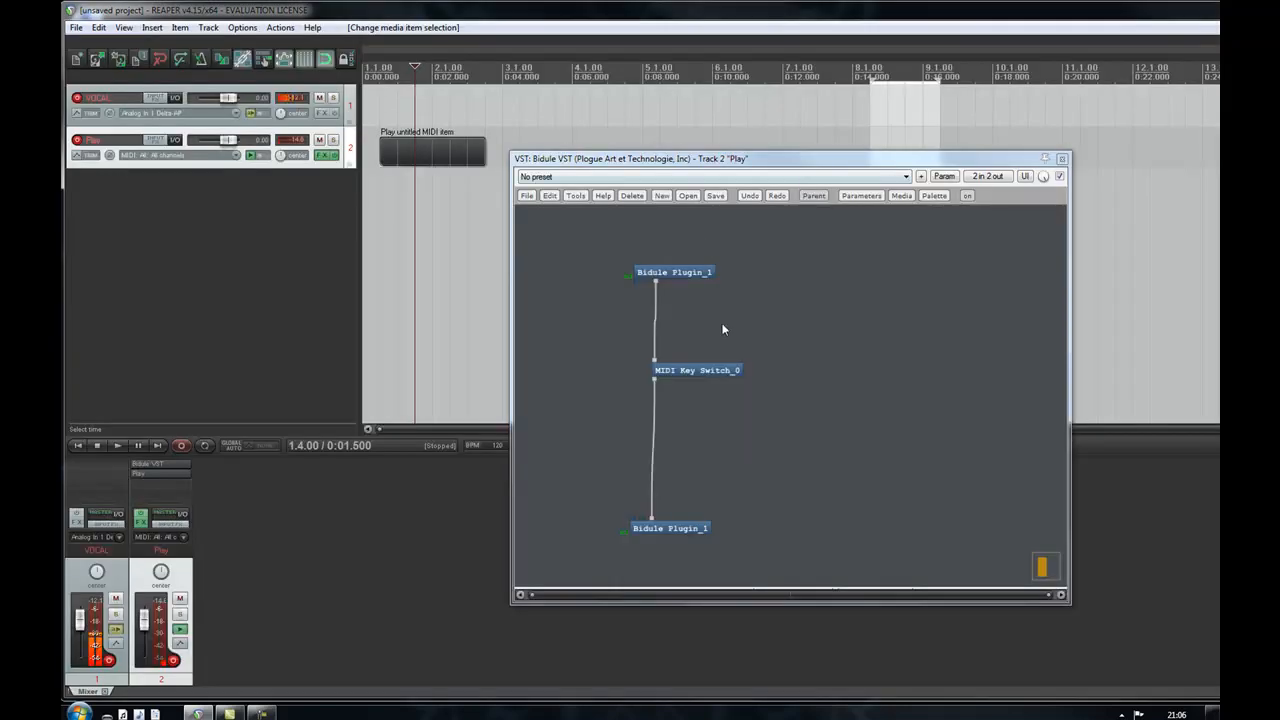
# - Map Key Switch channel 1 to C2 and channel 2 to D2, then close the settings
pyautogui.doubleClick(697, 369)
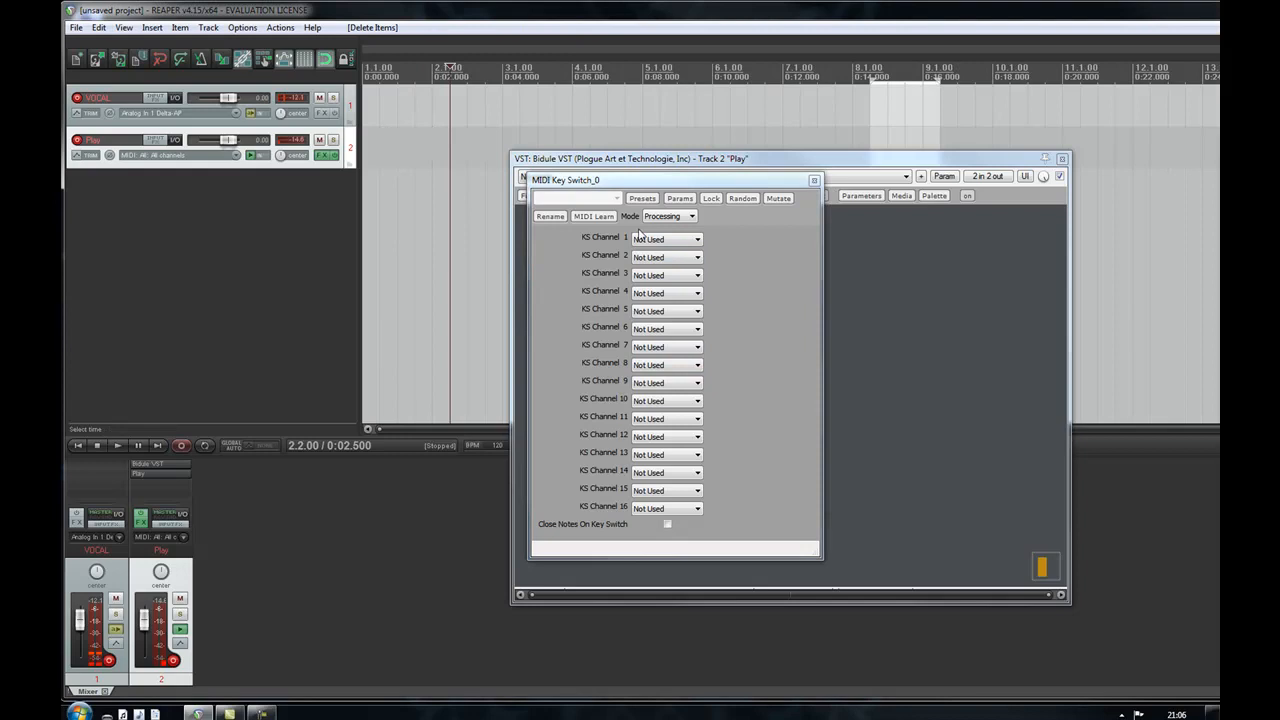
pyautogui.click(666, 238)
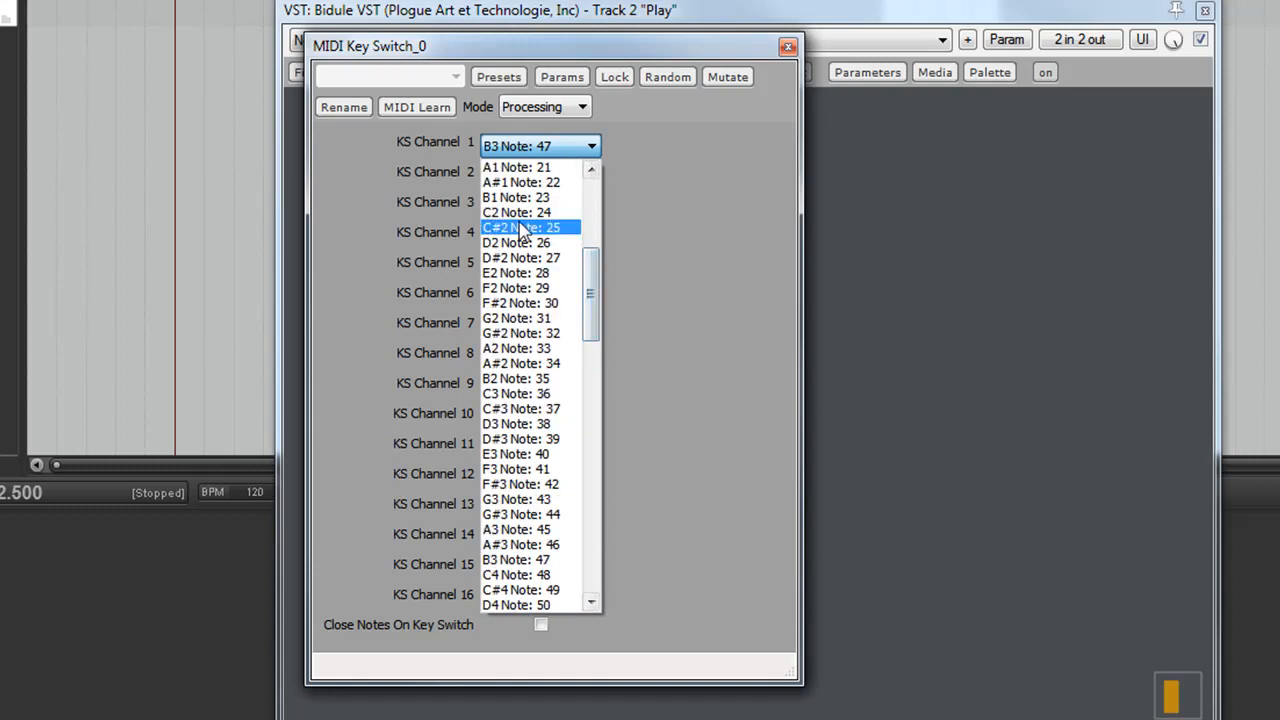
pyautogui.click(516, 212)
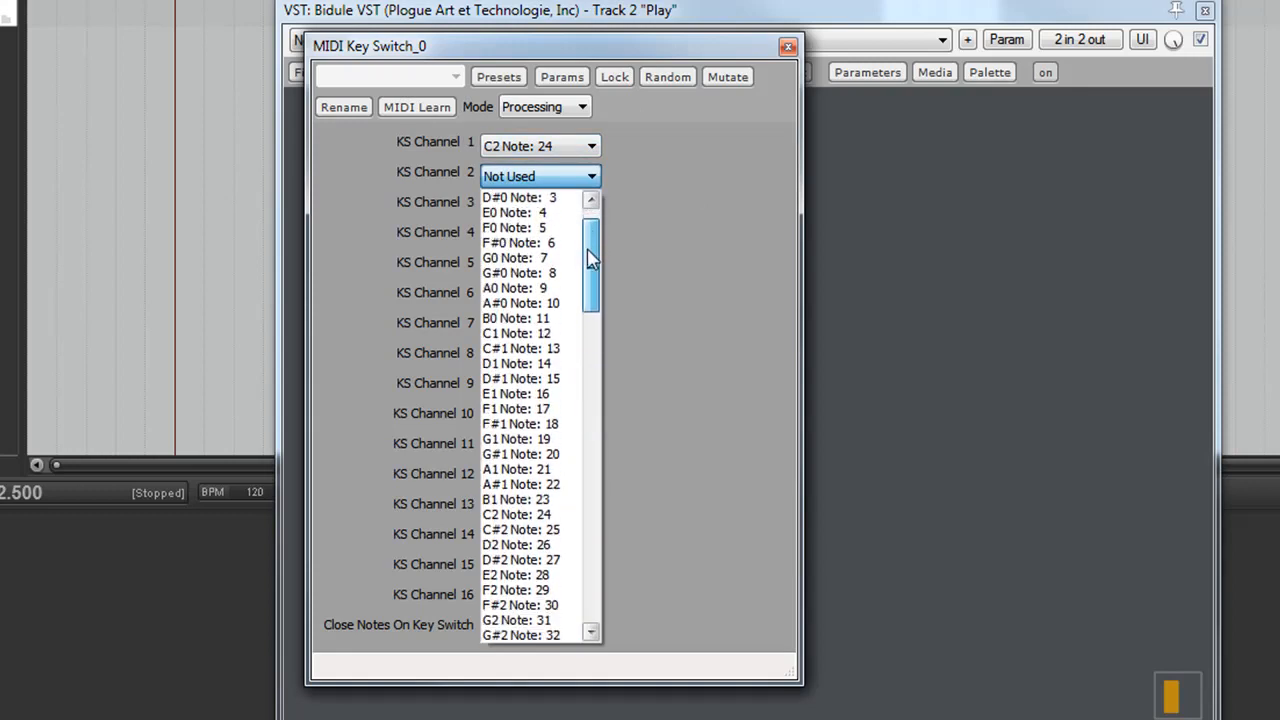
pyautogui.scroll(-3)
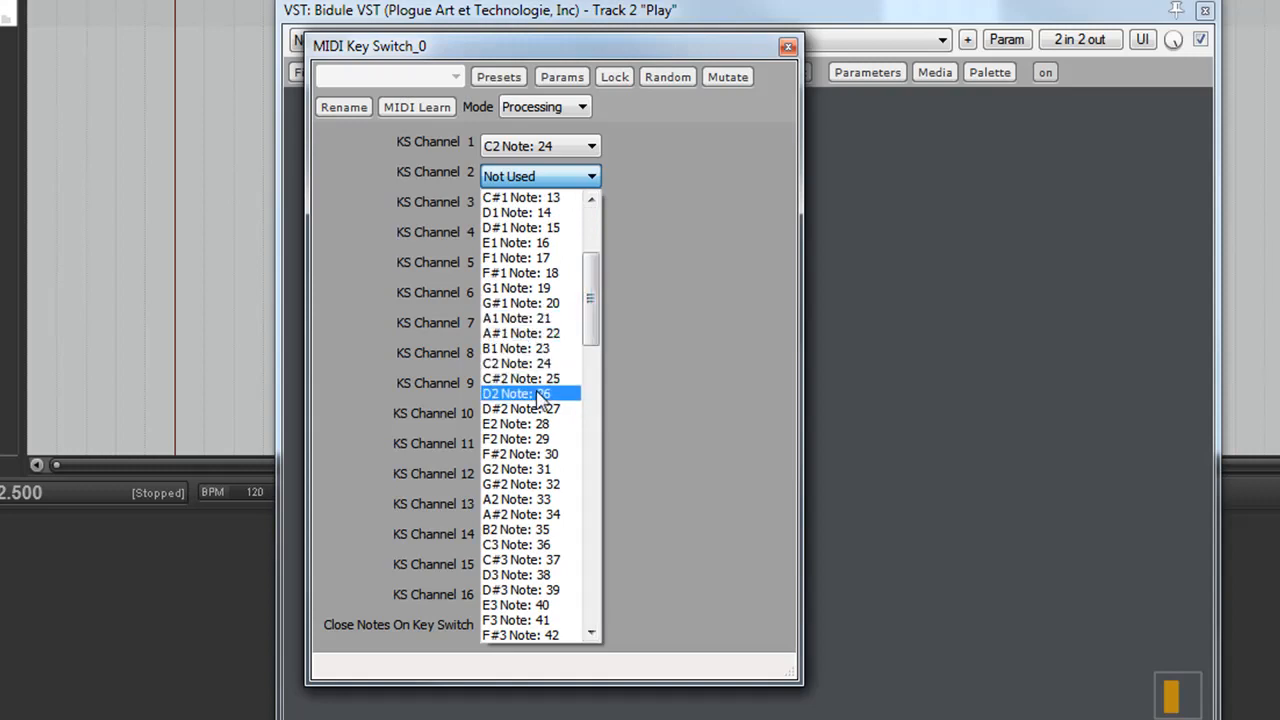
pyautogui.click(531, 393)
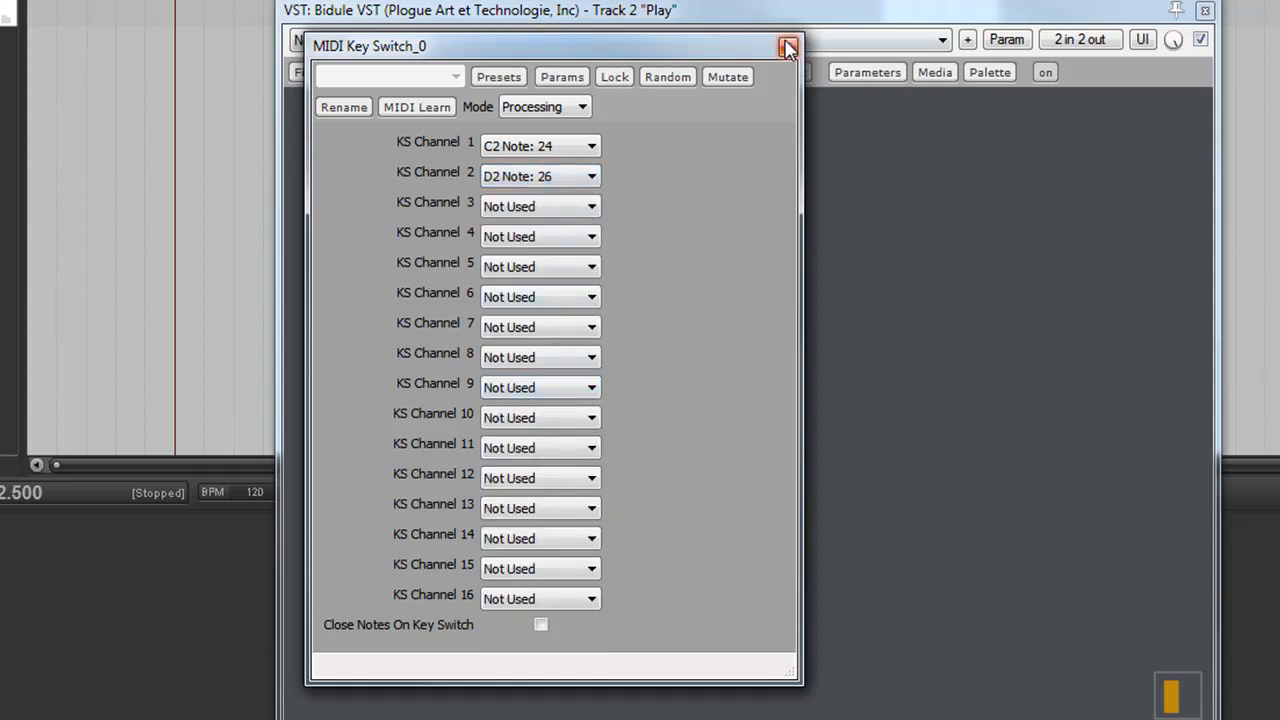
pyautogui.click(789, 46)
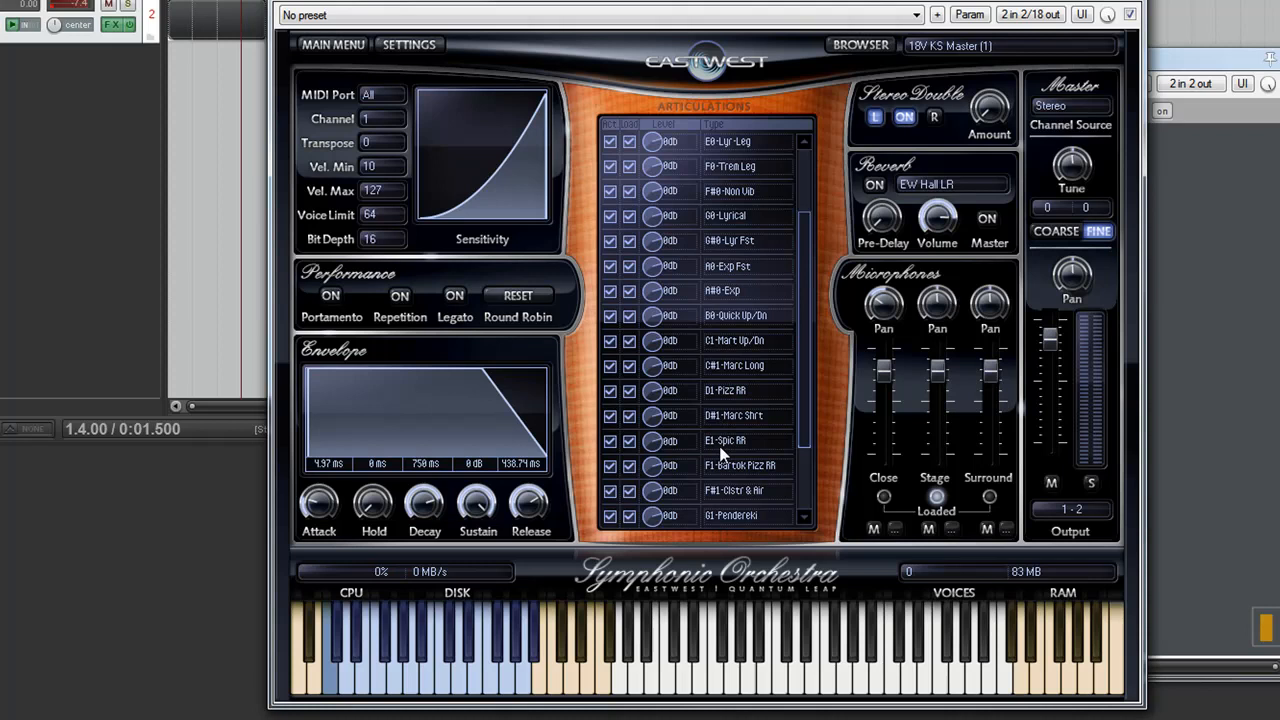
pyautogui.moveTo(705, 462)
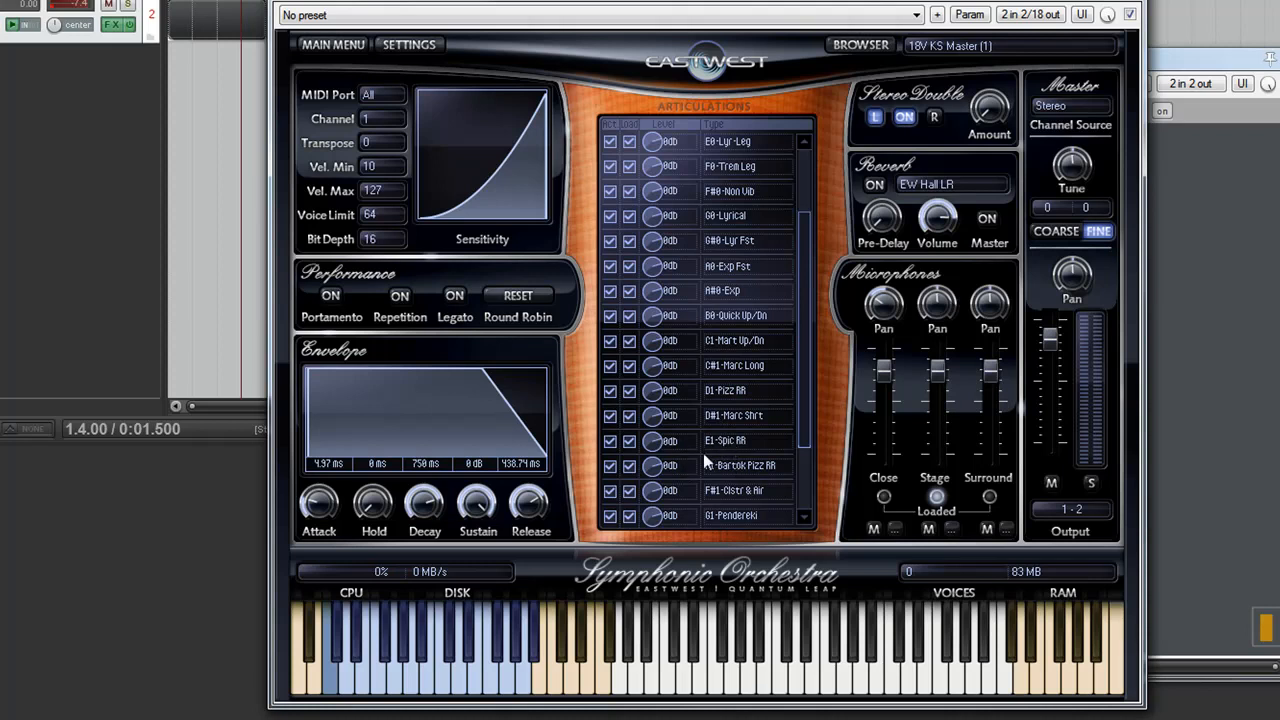
pyautogui.moveTo(712, 456)
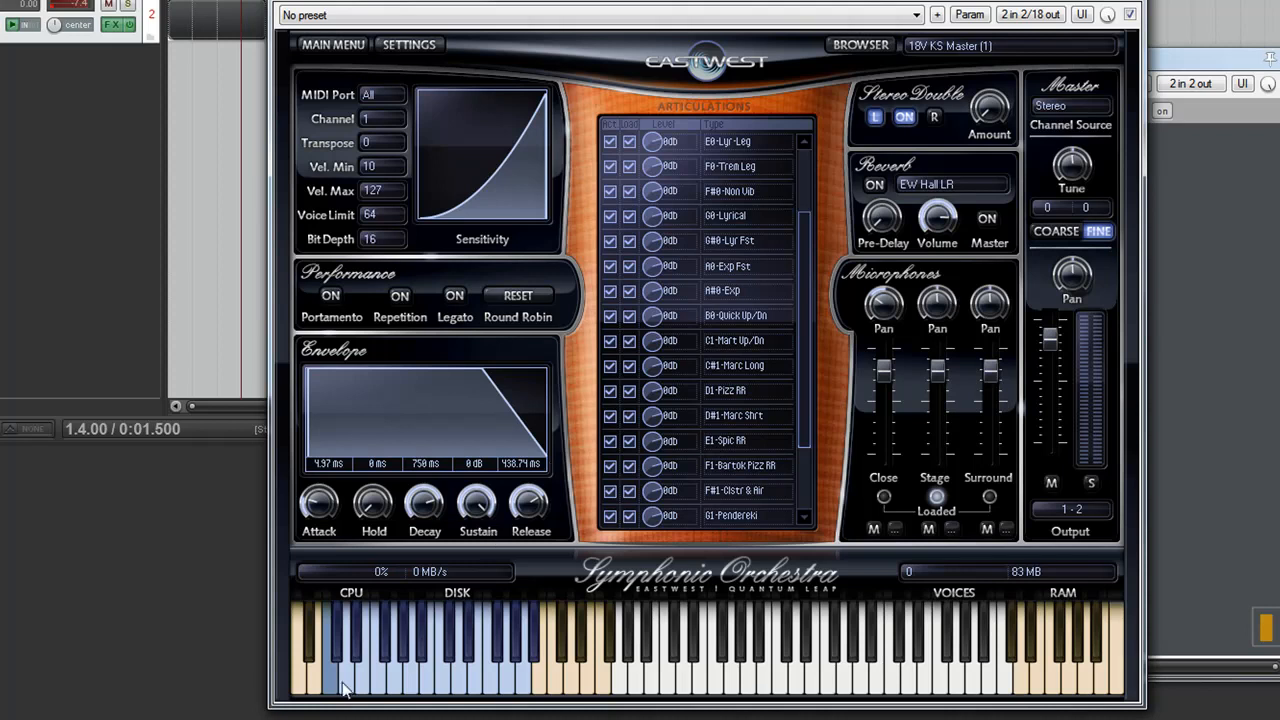
pyautogui.moveTo(345, 680)
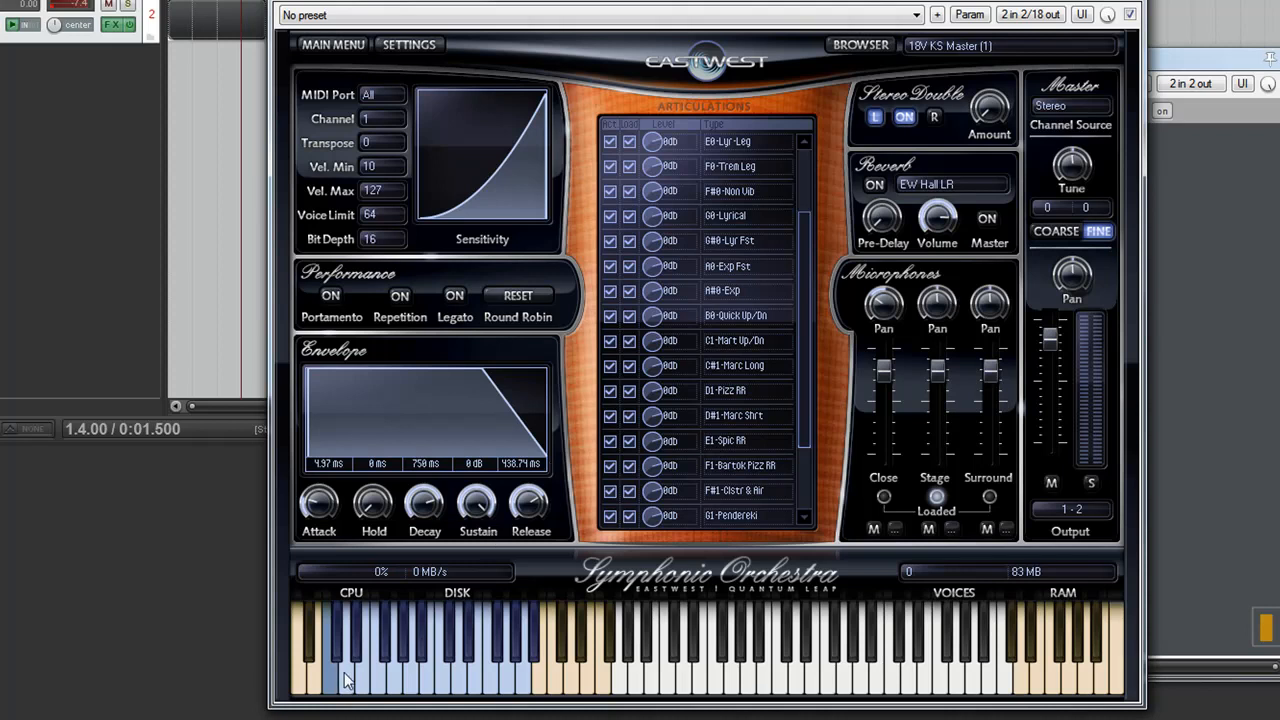
pyautogui.moveTo(1015, 355)
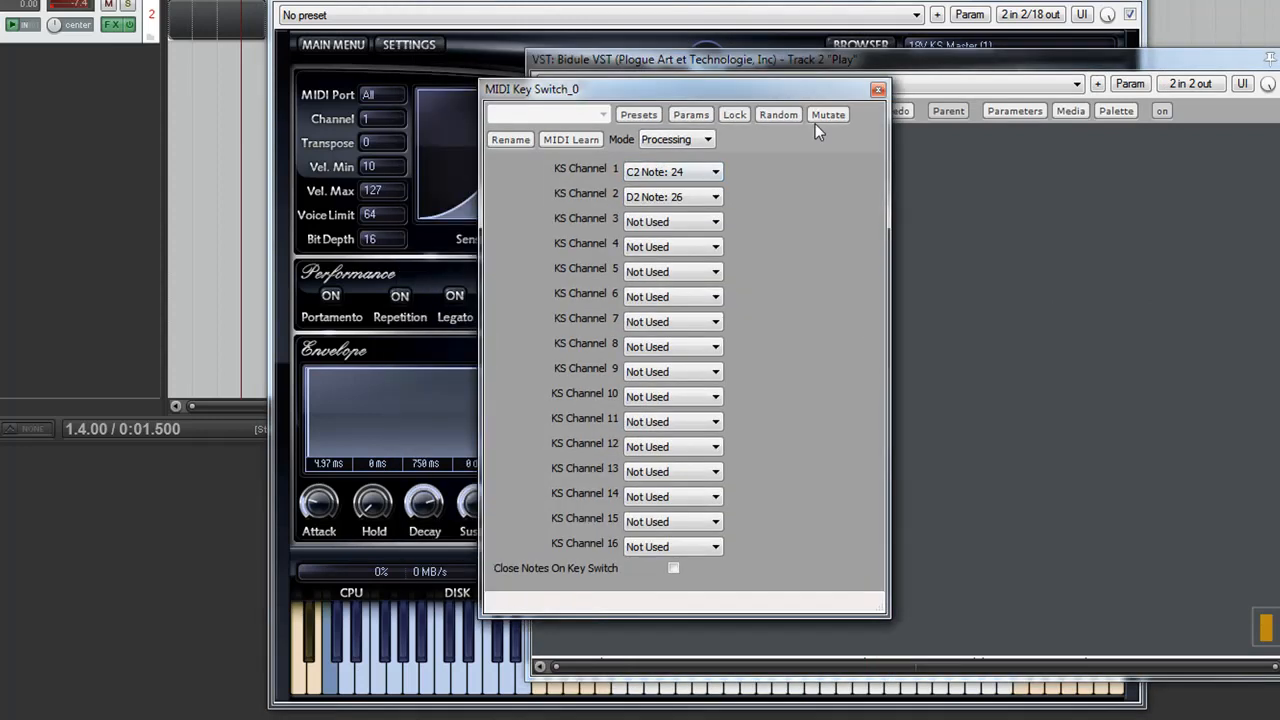
# - Bring the EastWest PLAY Symphonic Orchestra window to the front
pyautogui.click(878, 89)
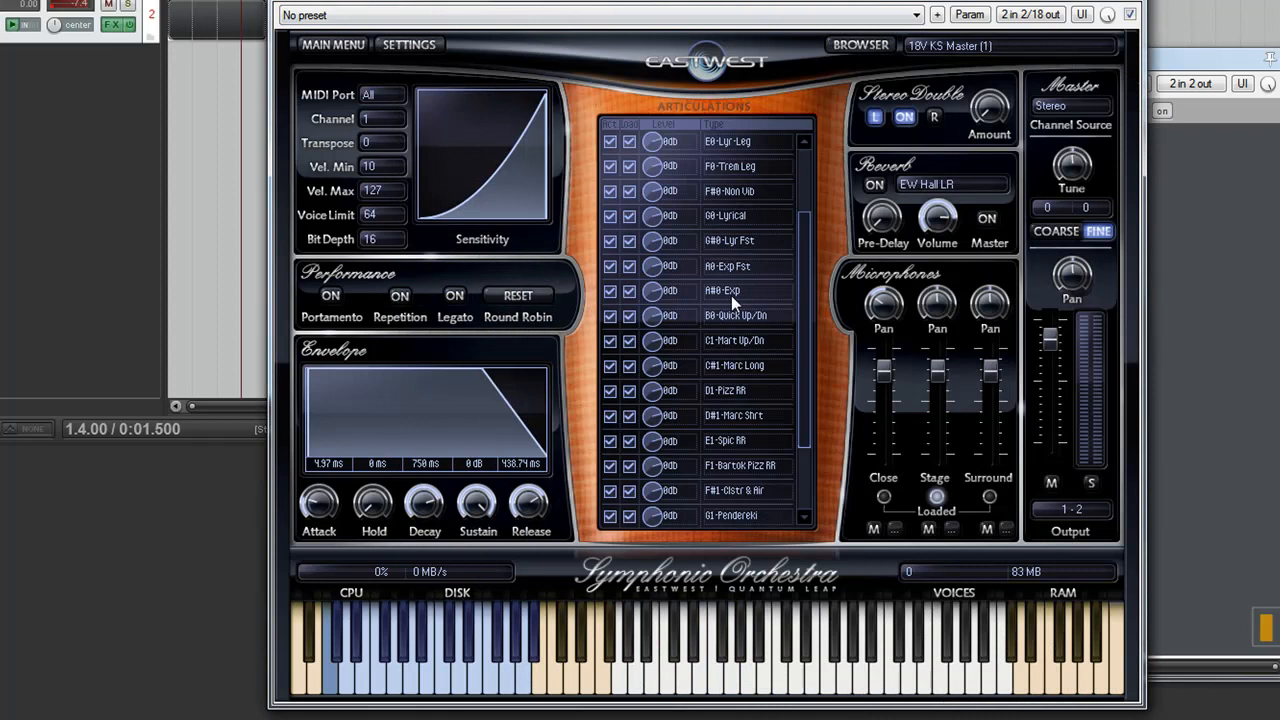
pyautogui.moveTo(610, 665)
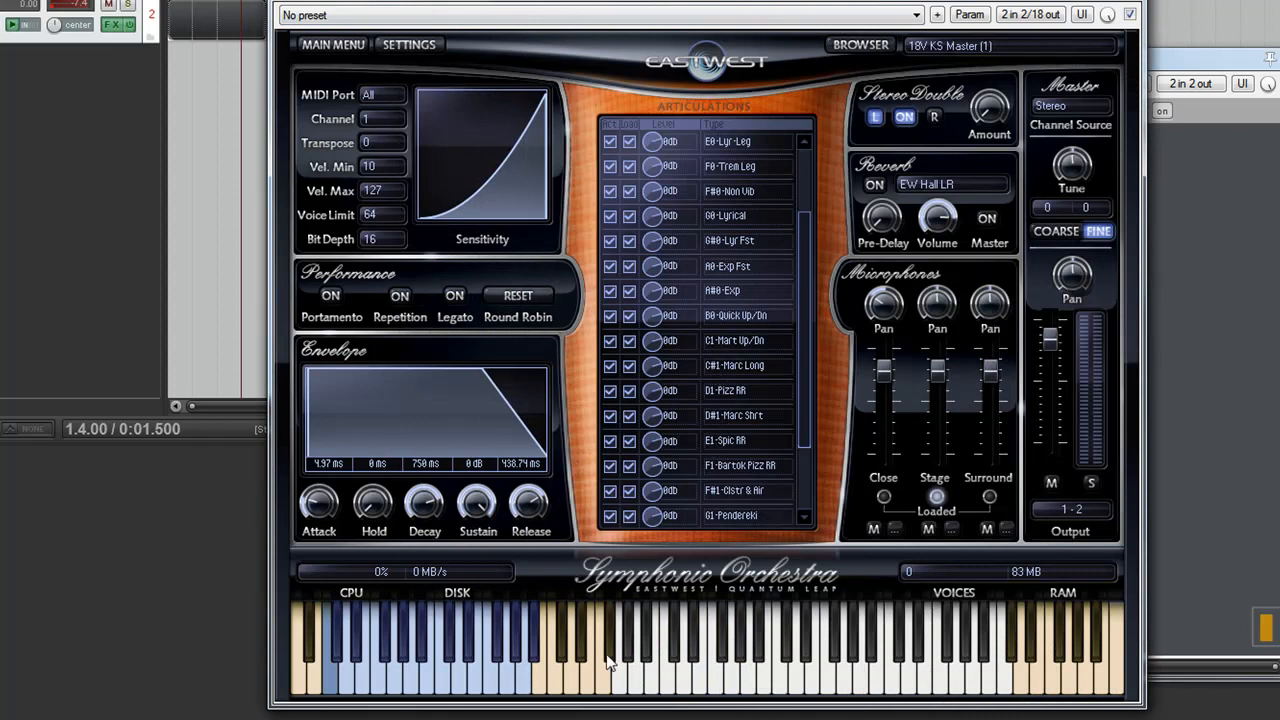
pyautogui.moveTo(897, 147)
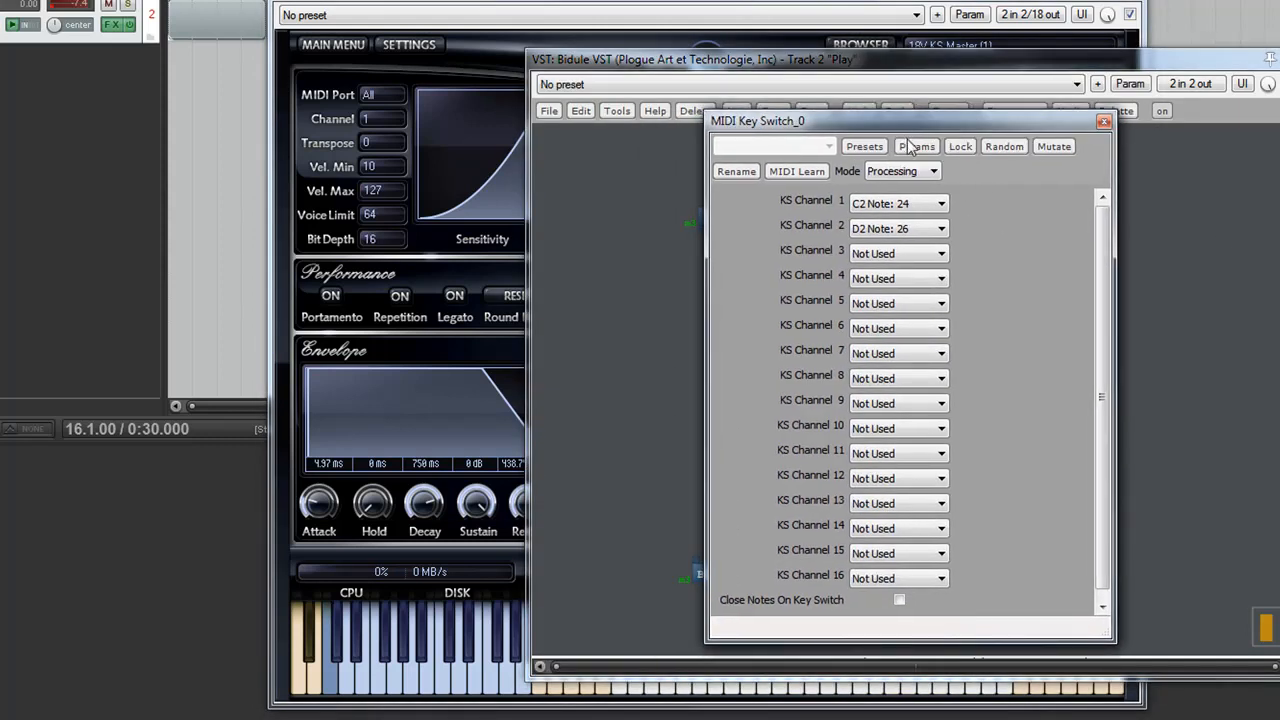
pyautogui.moveTo(875, 68)
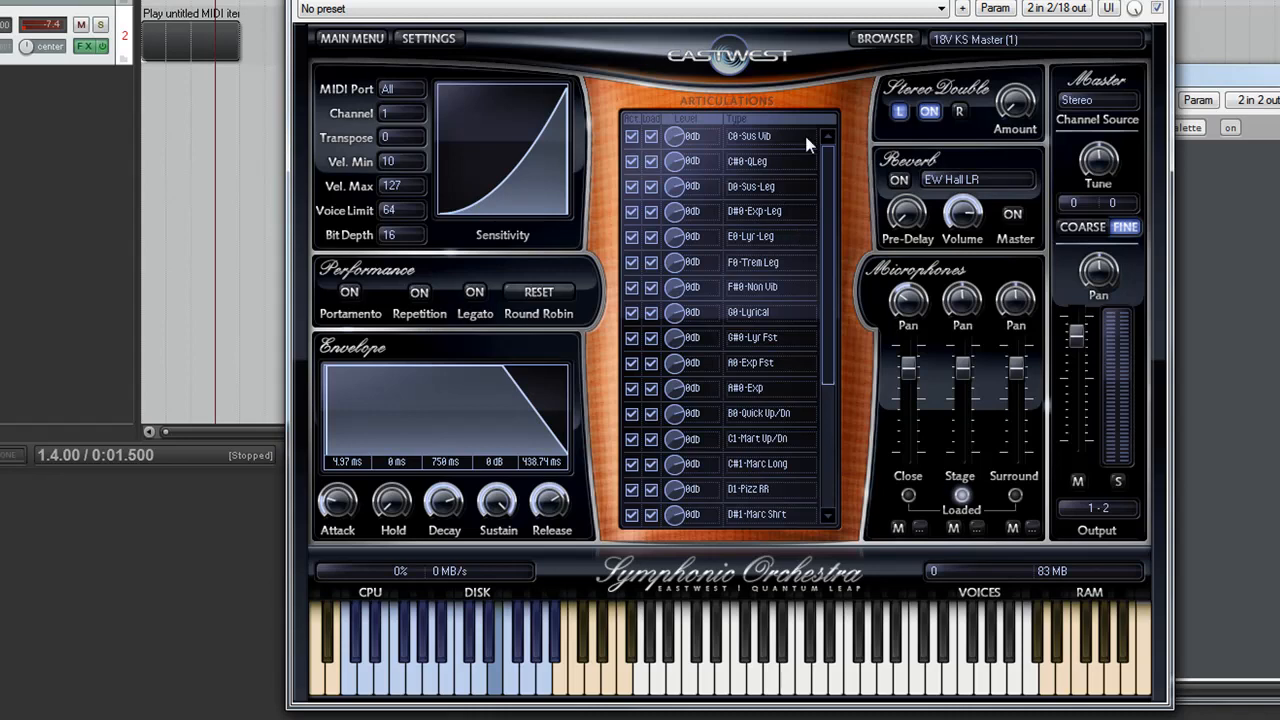
pyautogui.moveTo(1218, 172)
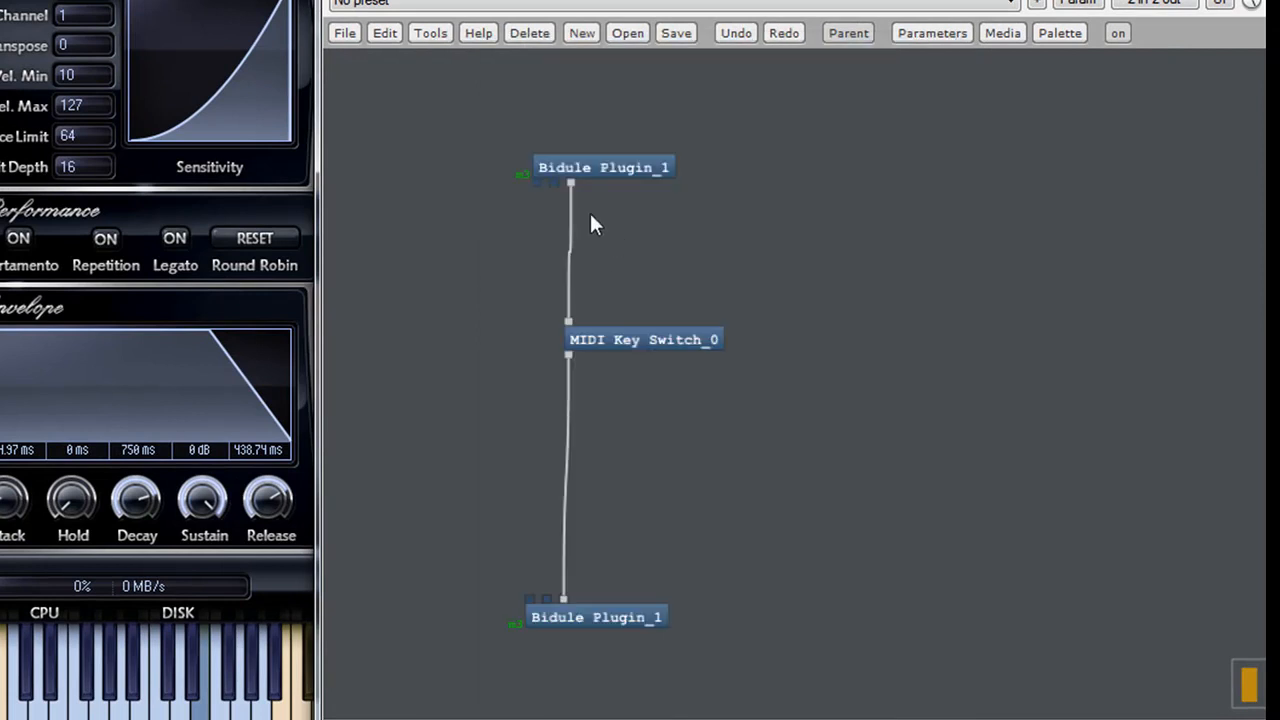
# - Add a Note Filter module, wire it to the bottom plugin endpoint, and open Note Filter_0
pyautogui.rightClick(590, 225)
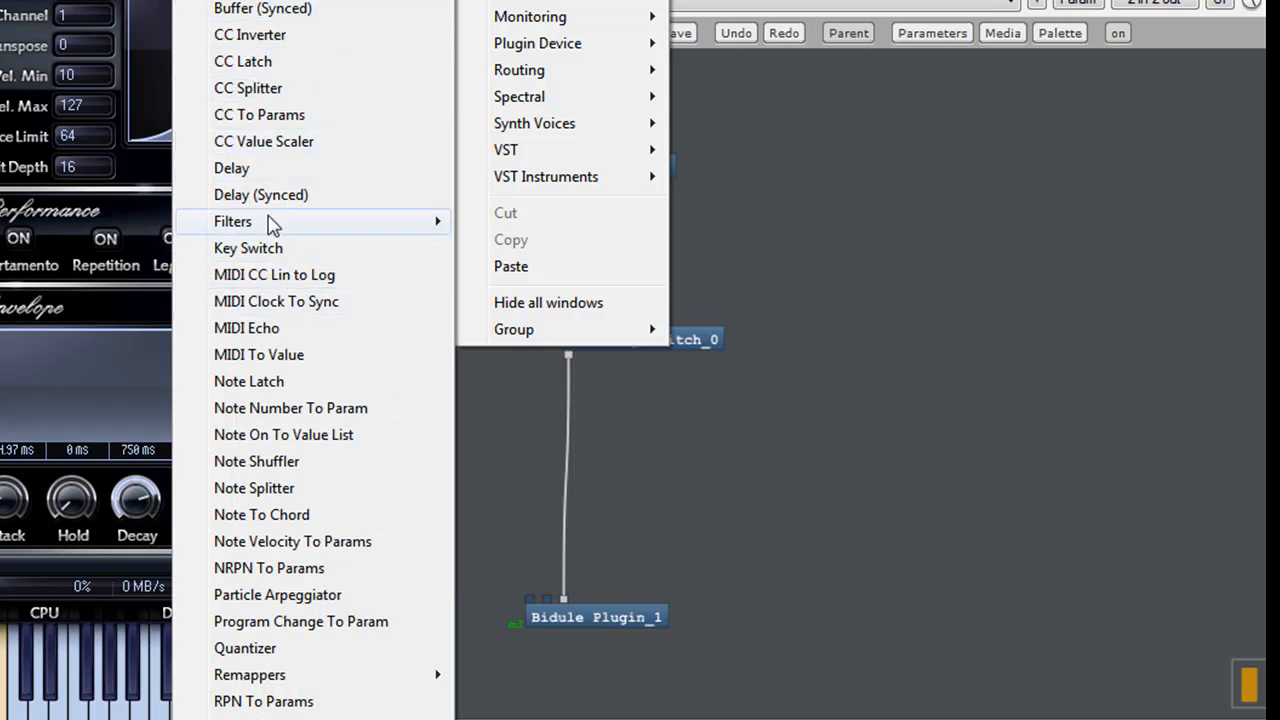
pyautogui.click(233, 221)
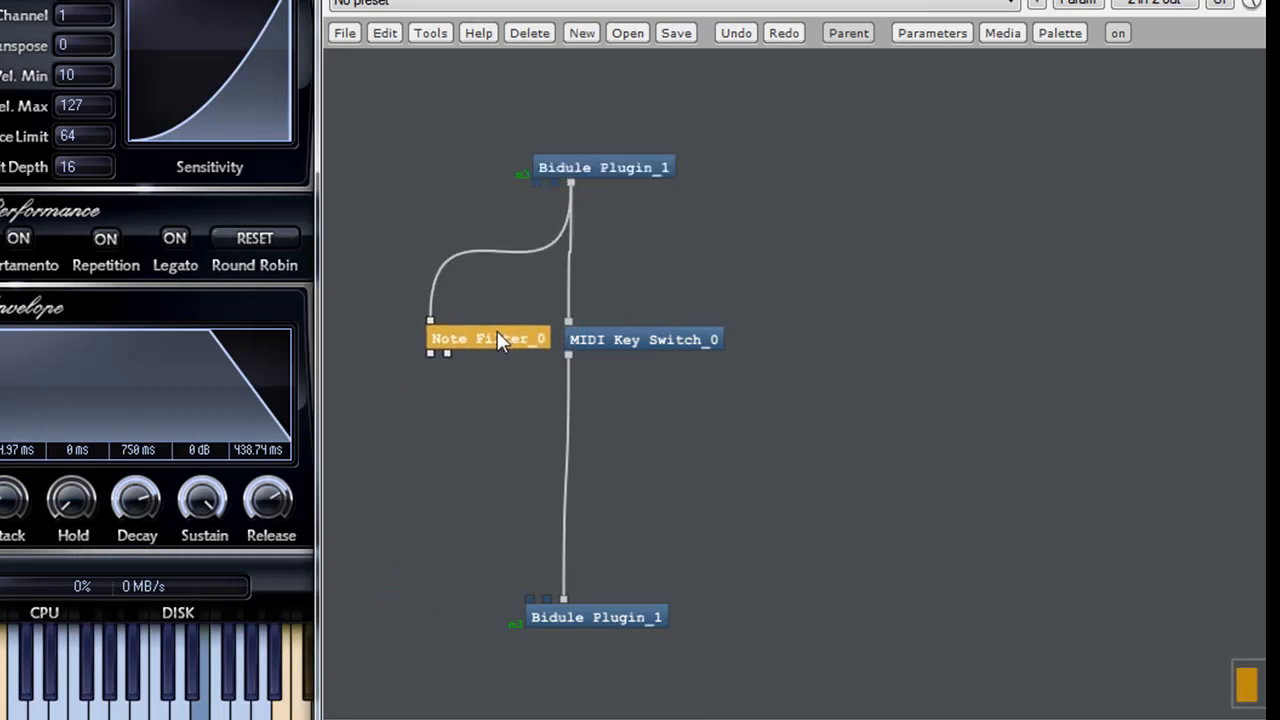
pyautogui.moveTo(430, 352); pyautogui.dragTo(465, 515)
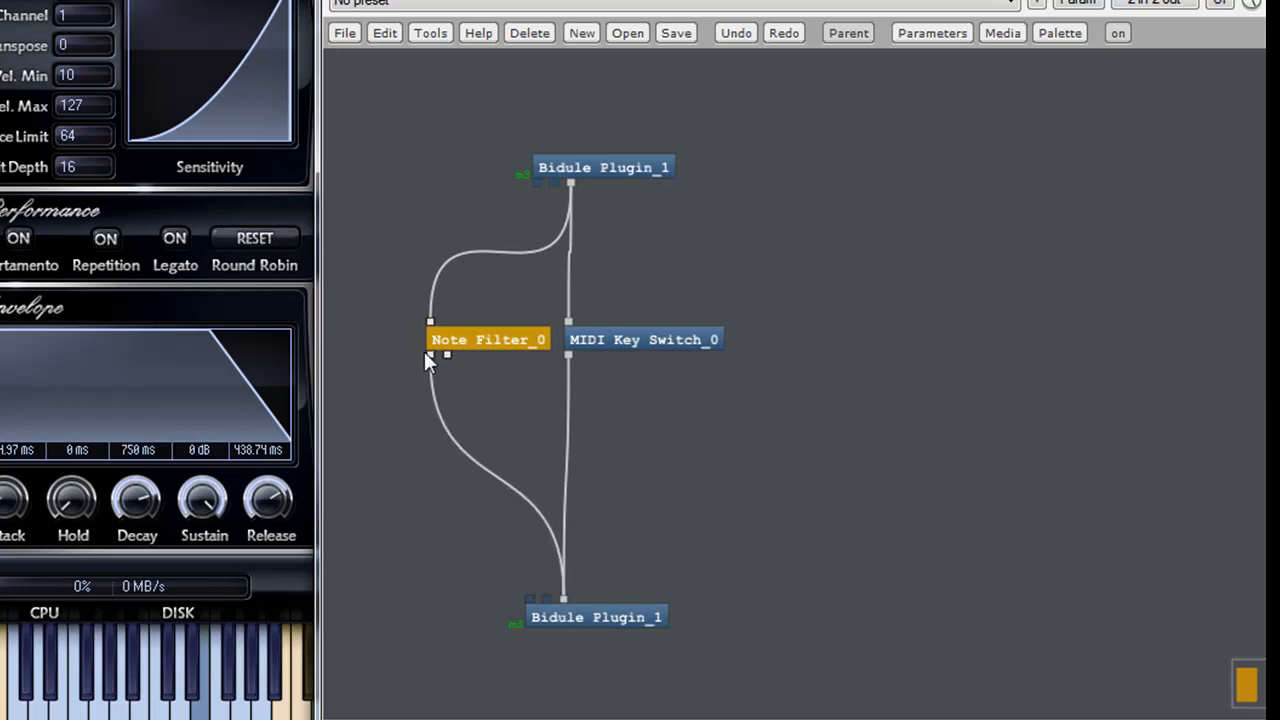
pyautogui.doubleClick(488, 339)
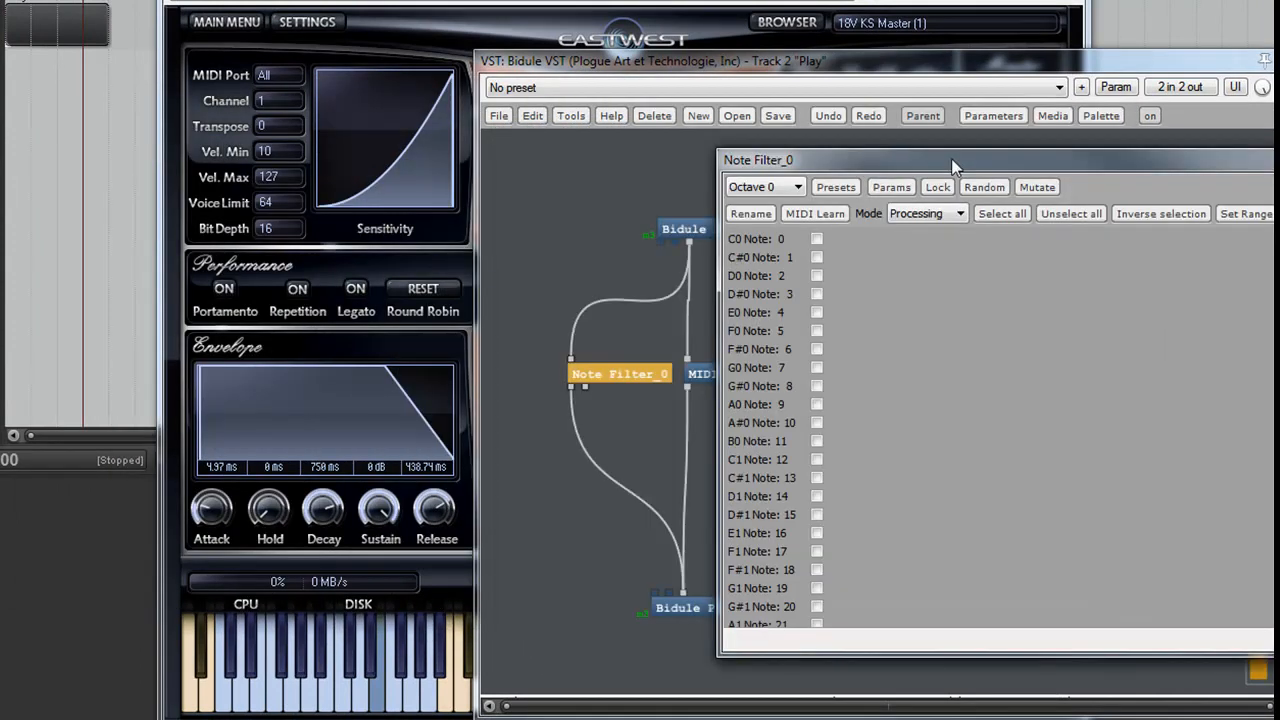
# - Move the Note Filter_0 window left and select C2 Note 24 in its note list
pyautogui.moveTo(950, 160); pyautogui.dragTo(680, 127)
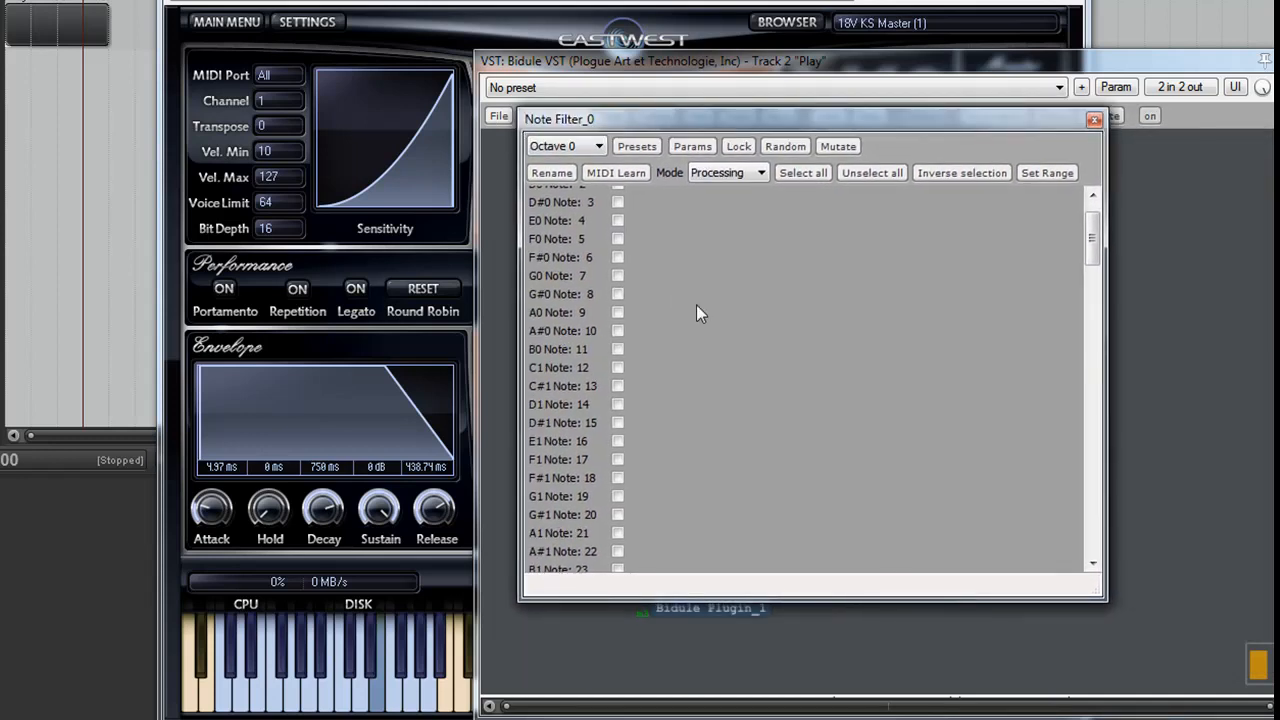
pyautogui.scroll(-3)
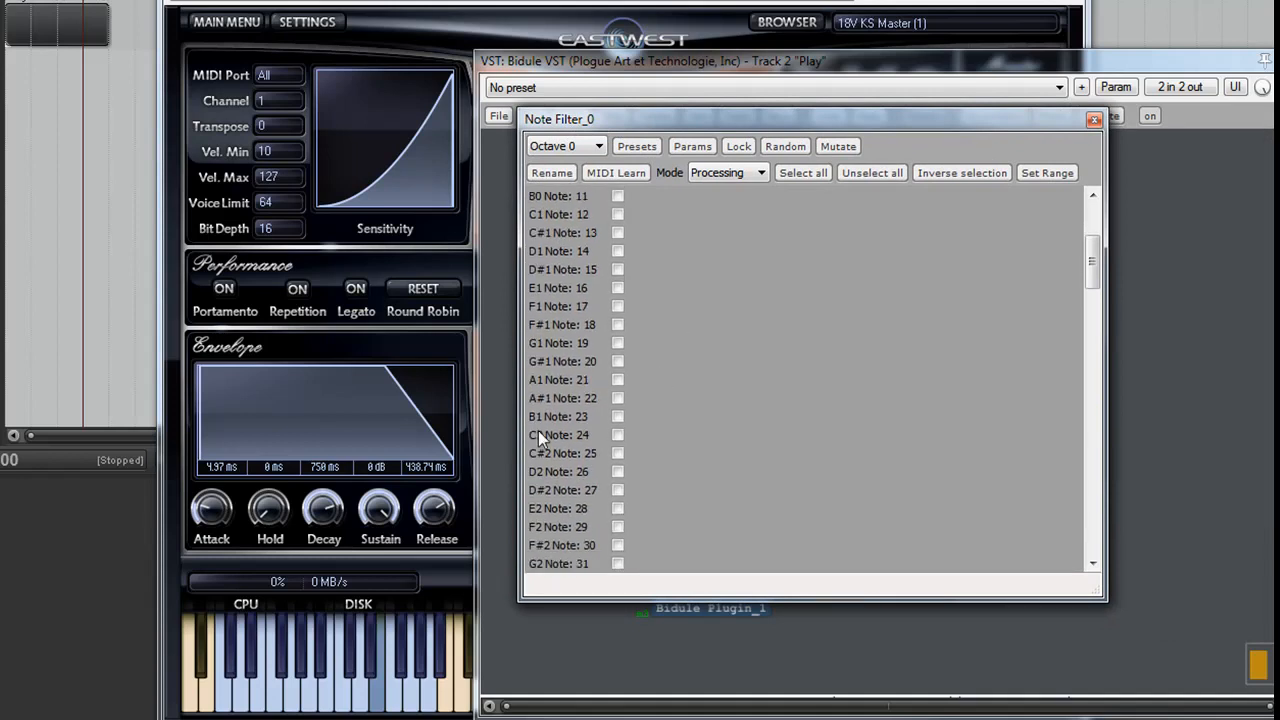
pyautogui.click(617, 435)
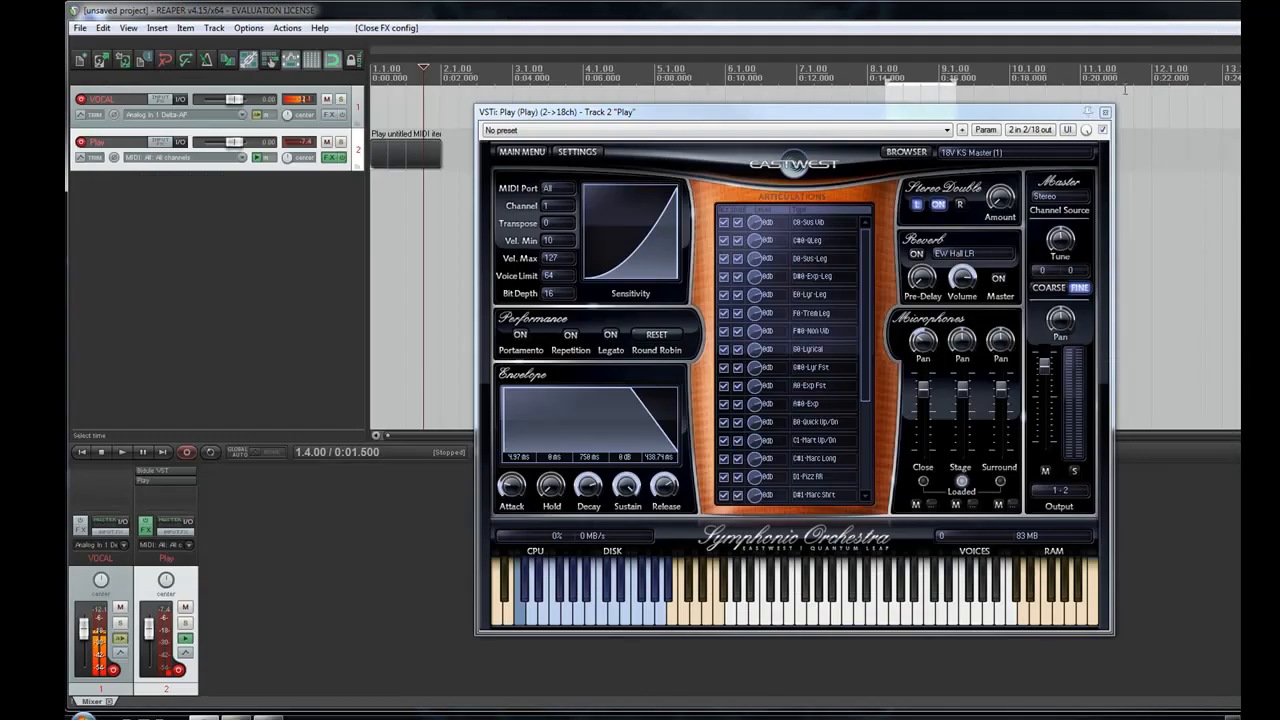
# - Dismiss the effect list and delete Bidule VST from the Play track
pyautogui.click(1104, 111)
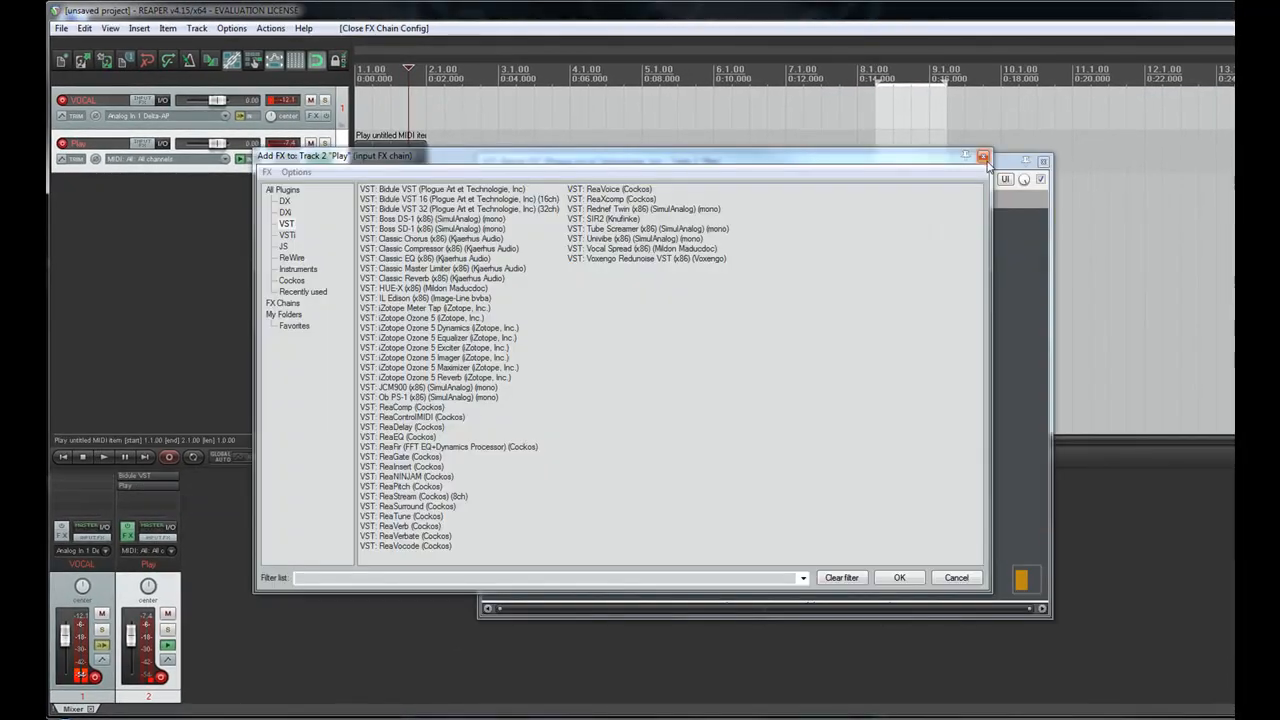
pyautogui.click(983, 157)
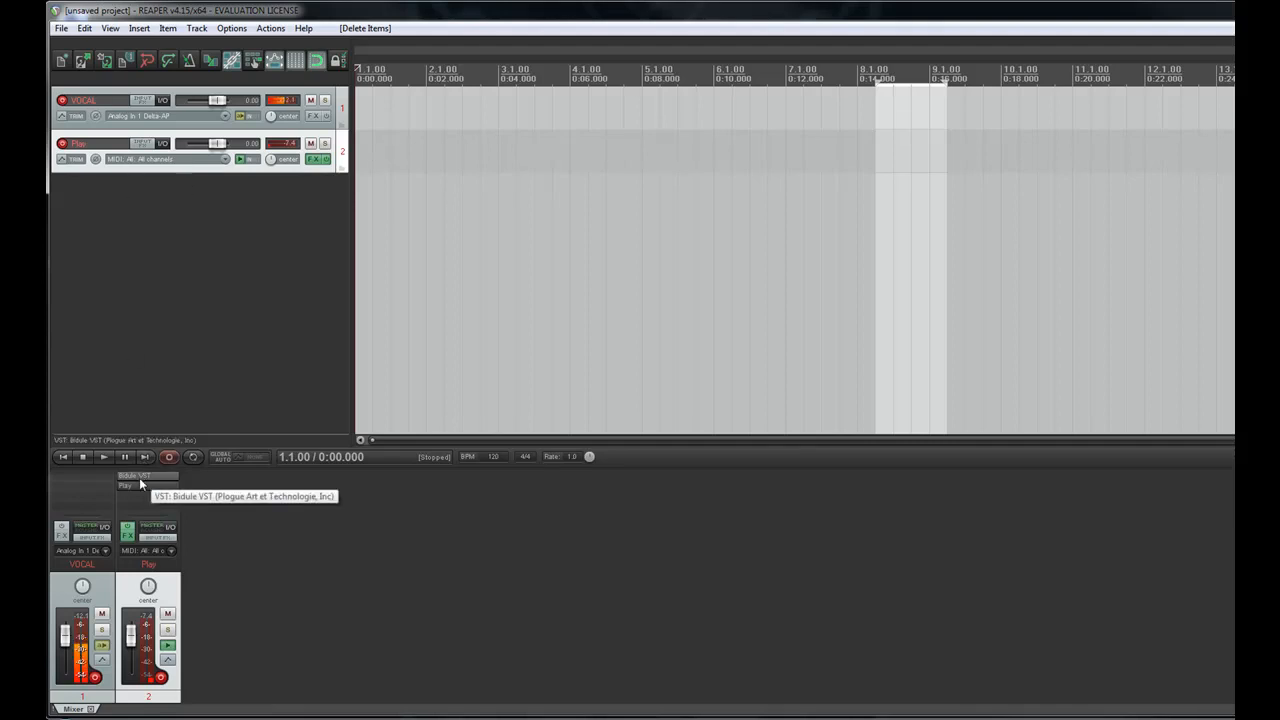
pyautogui.rightClick(140, 476)
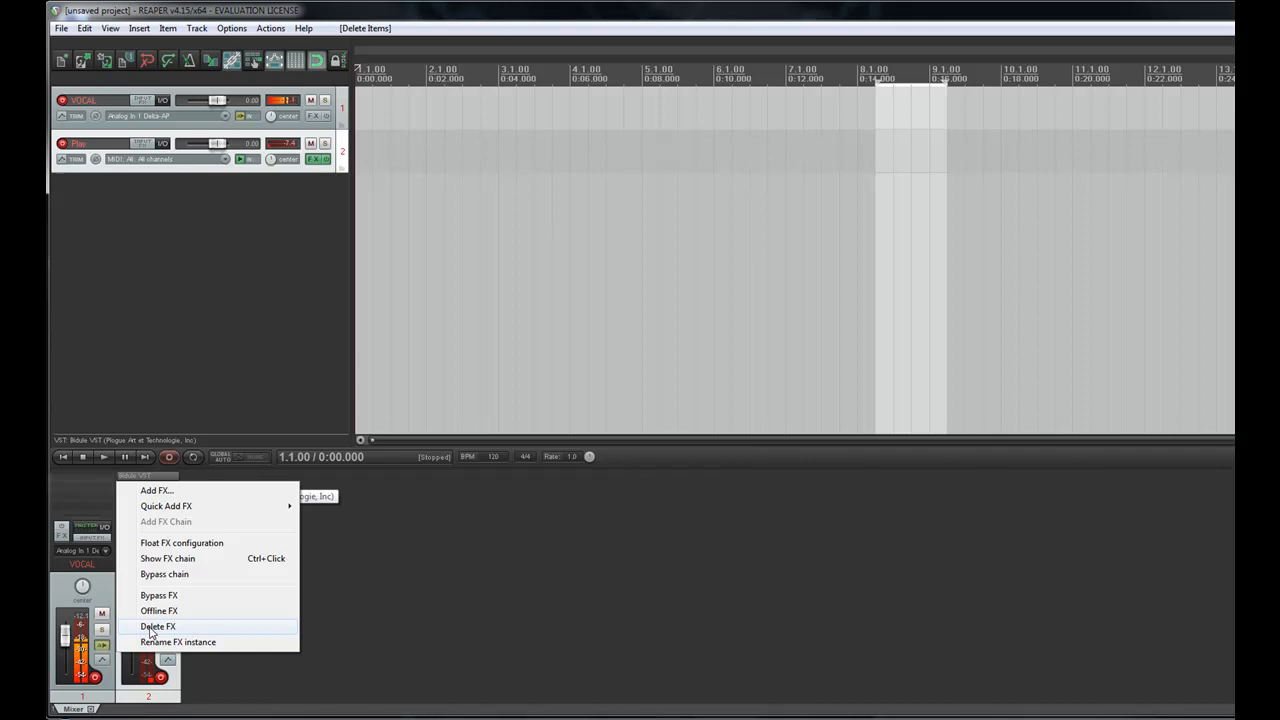
pyautogui.click(157, 626)
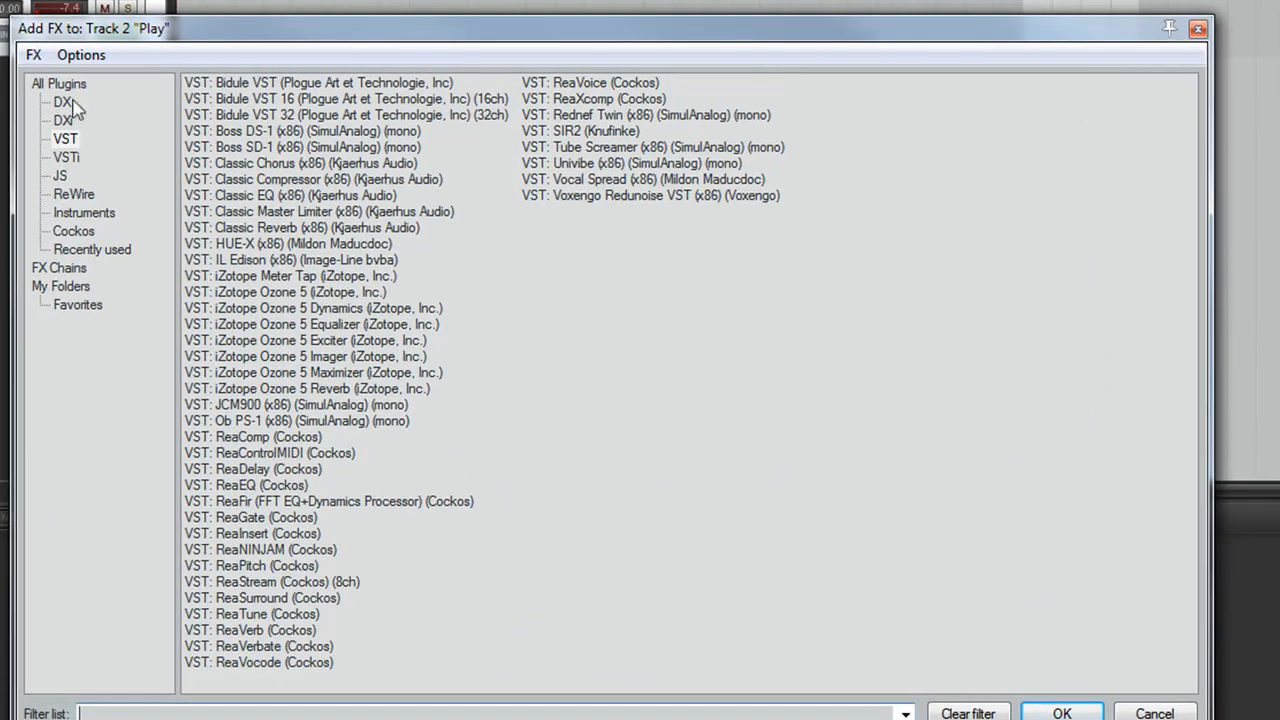
pyautogui.moveTo(63, 188)
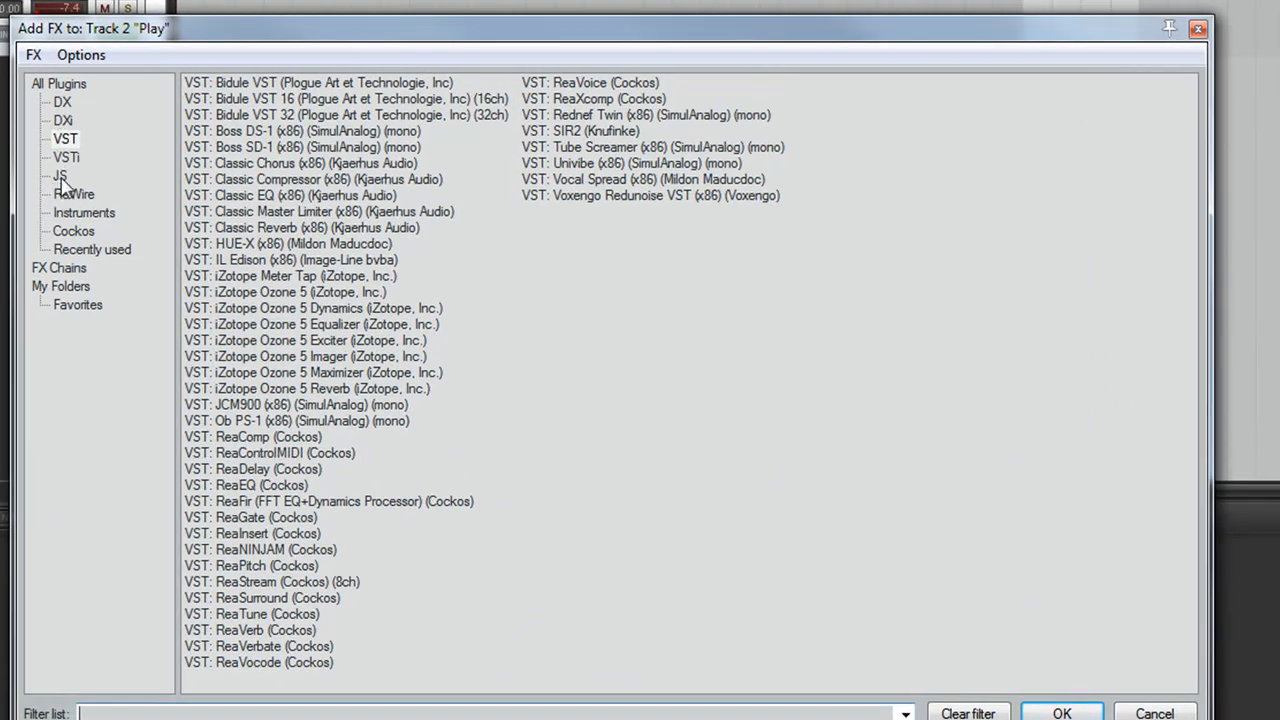
# - Filter the JS effects for 'midi' and add Multi Channel MIDI Keyswitch
pyautogui.click(60, 175)
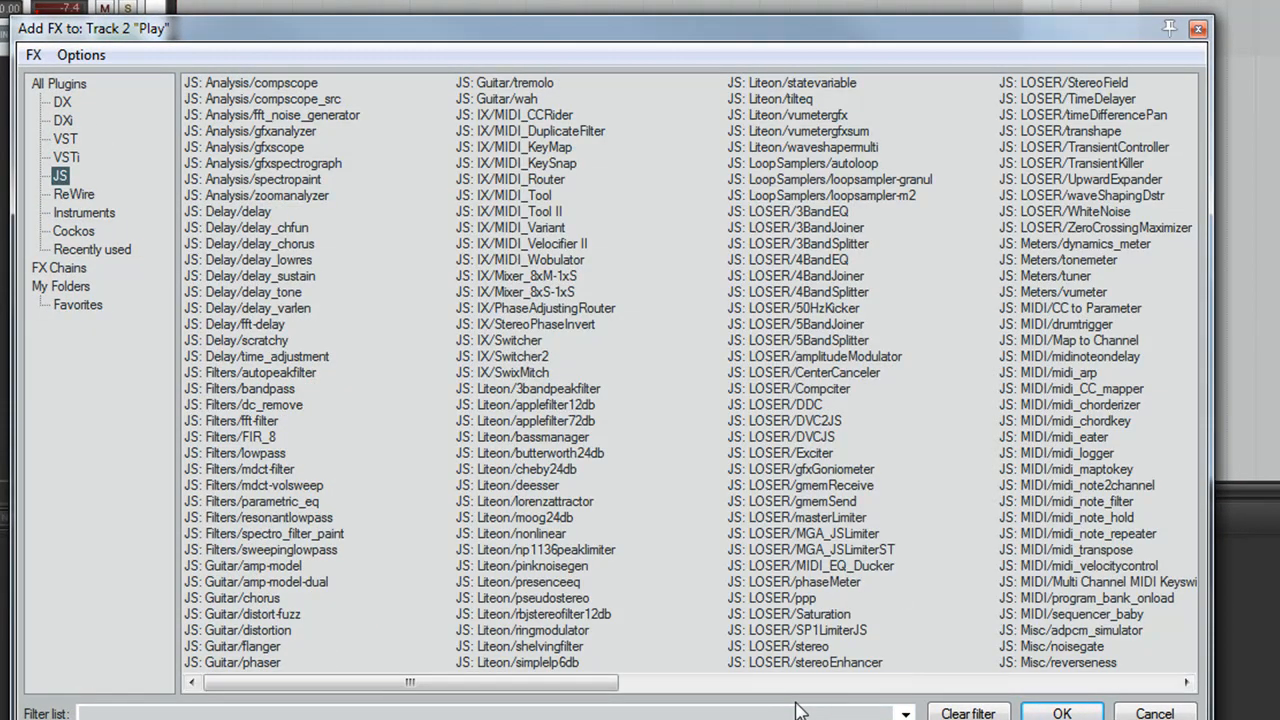
pyautogui.write('m')
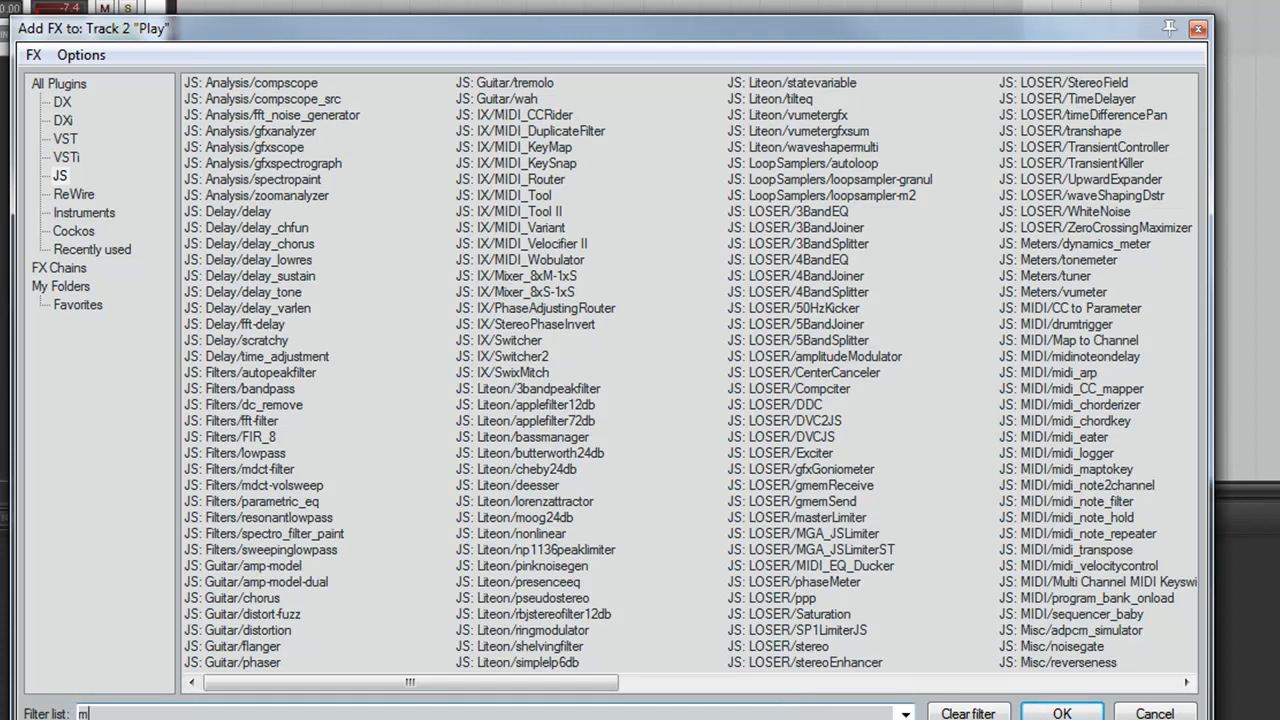
pyautogui.write('idi')
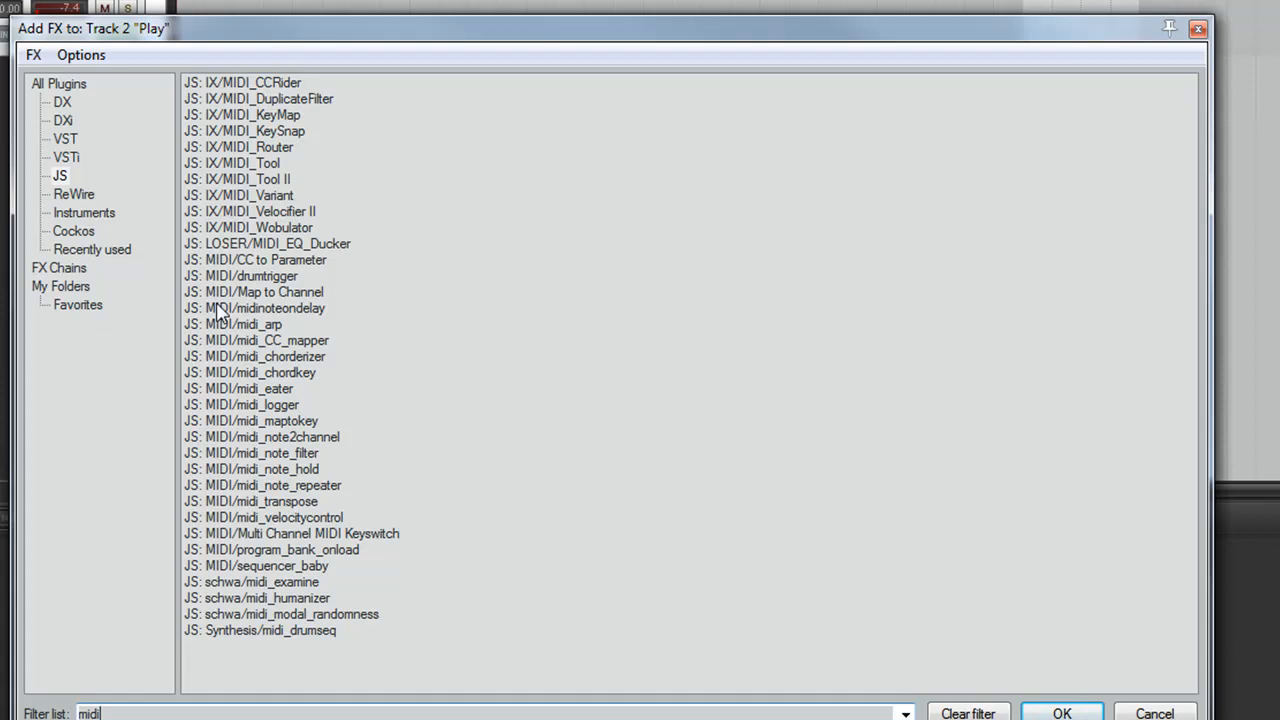
pyautogui.click(290, 533)
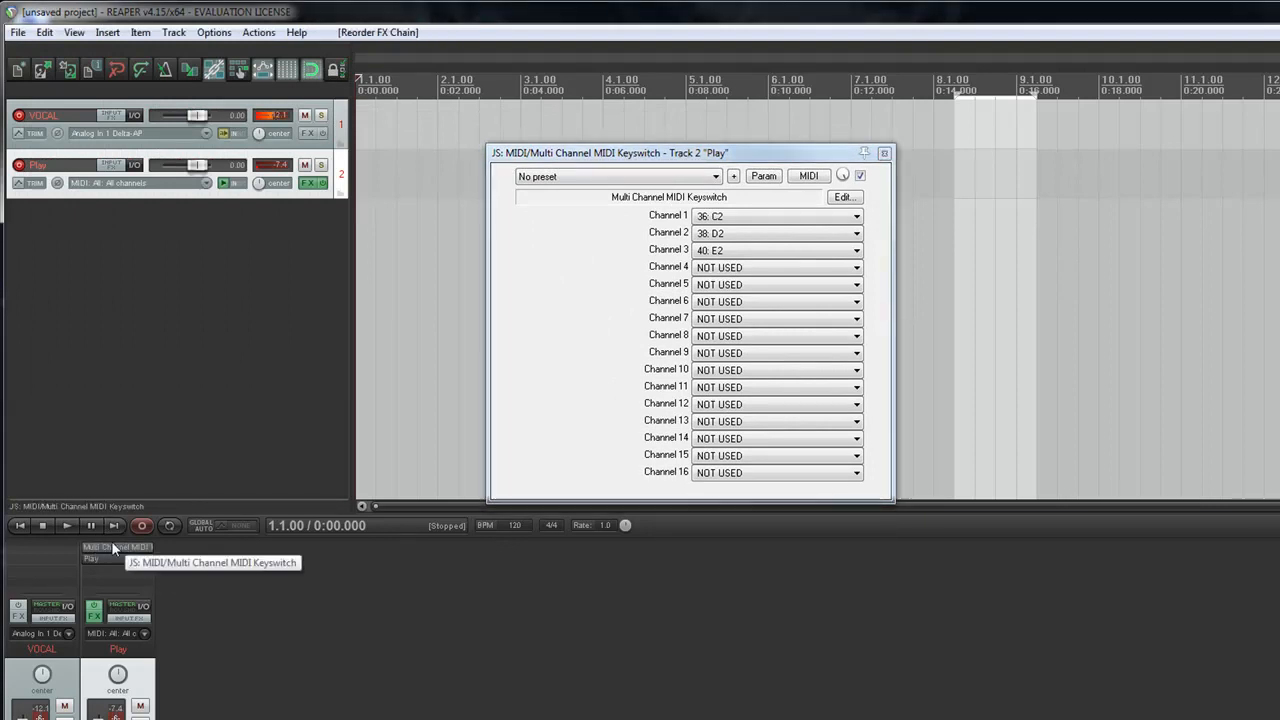
pyautogui.moveTo(197, 550)
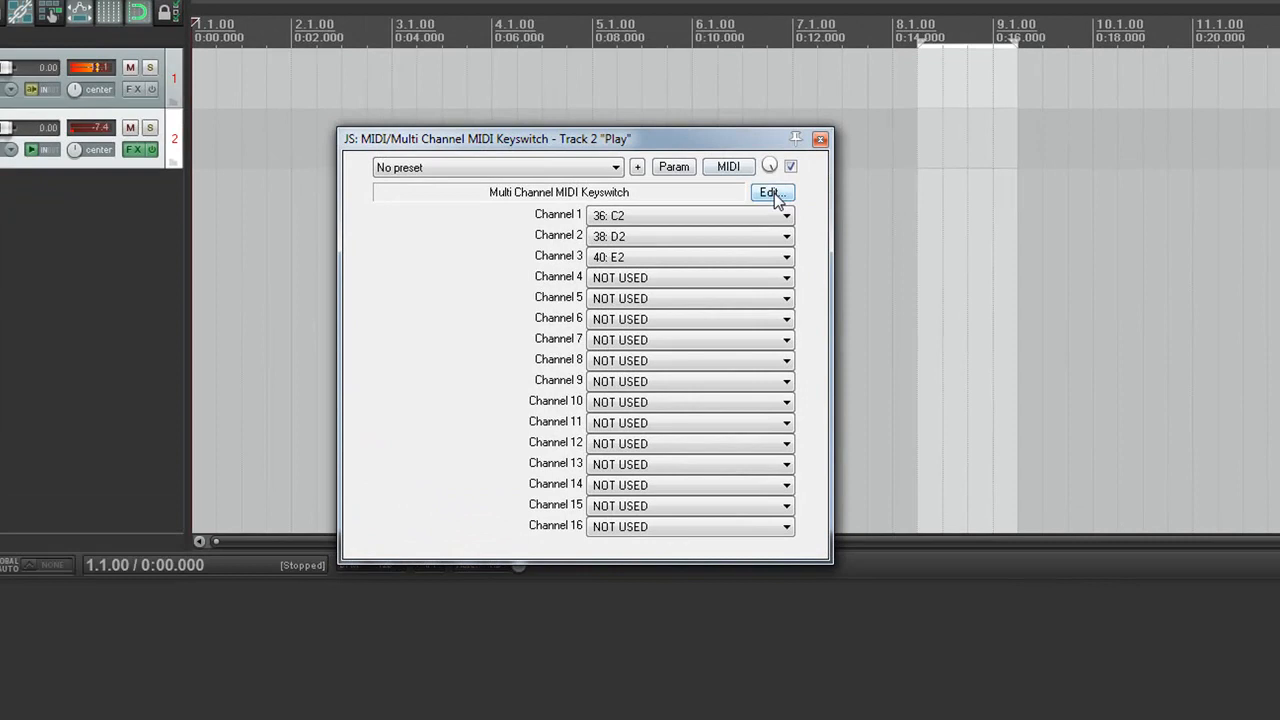
# - View the Multi Channel MIDI Keyswitch script in the JS Development Environment
pyautogui.click(770, 192)
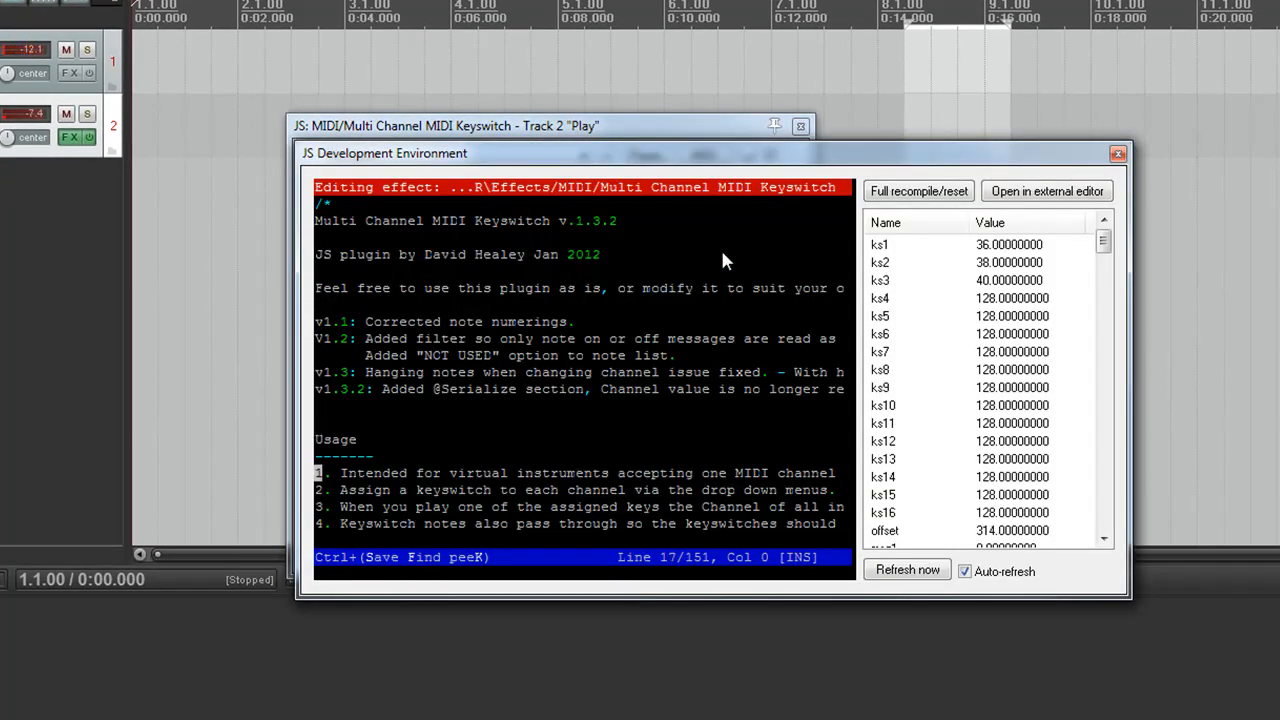
# - Scroll to the end of the keyswitch script and close the JS Development Environment
pyautogui.scroll(-3)
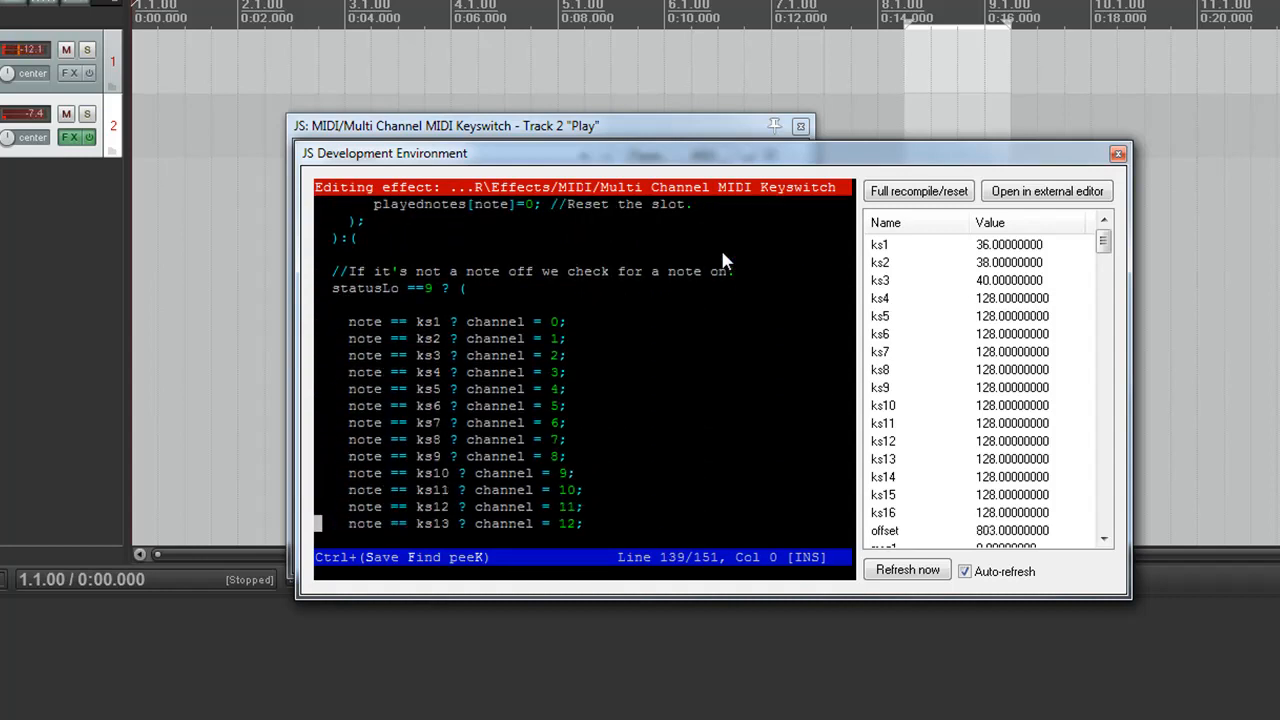
pyautogui.scroll(-3)
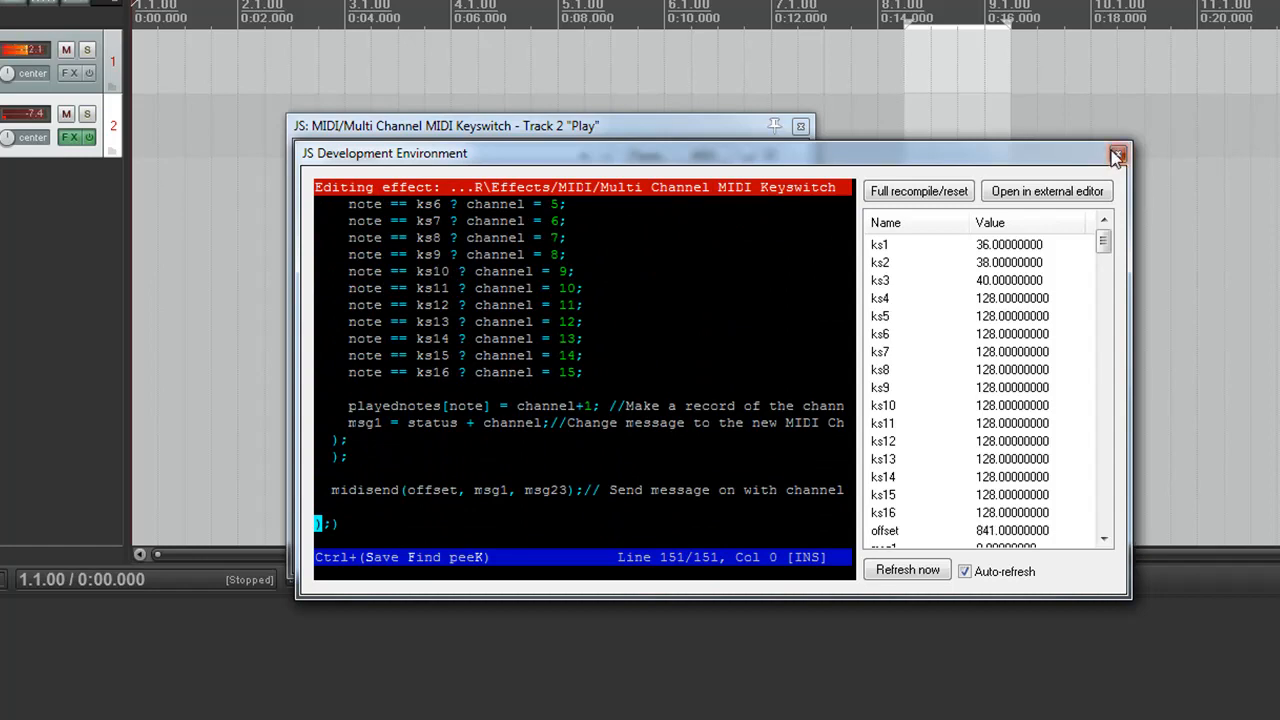
pyautogui.click(1117, 152)
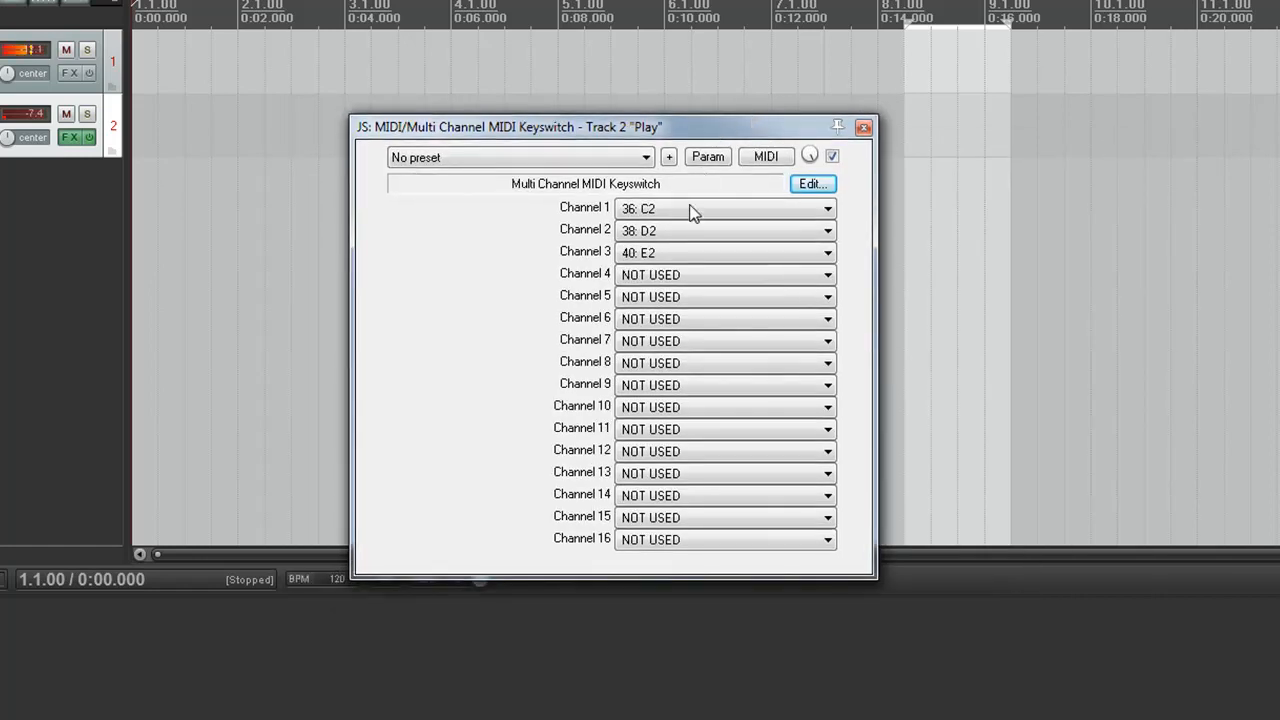
pyautogui.click(725, 208)
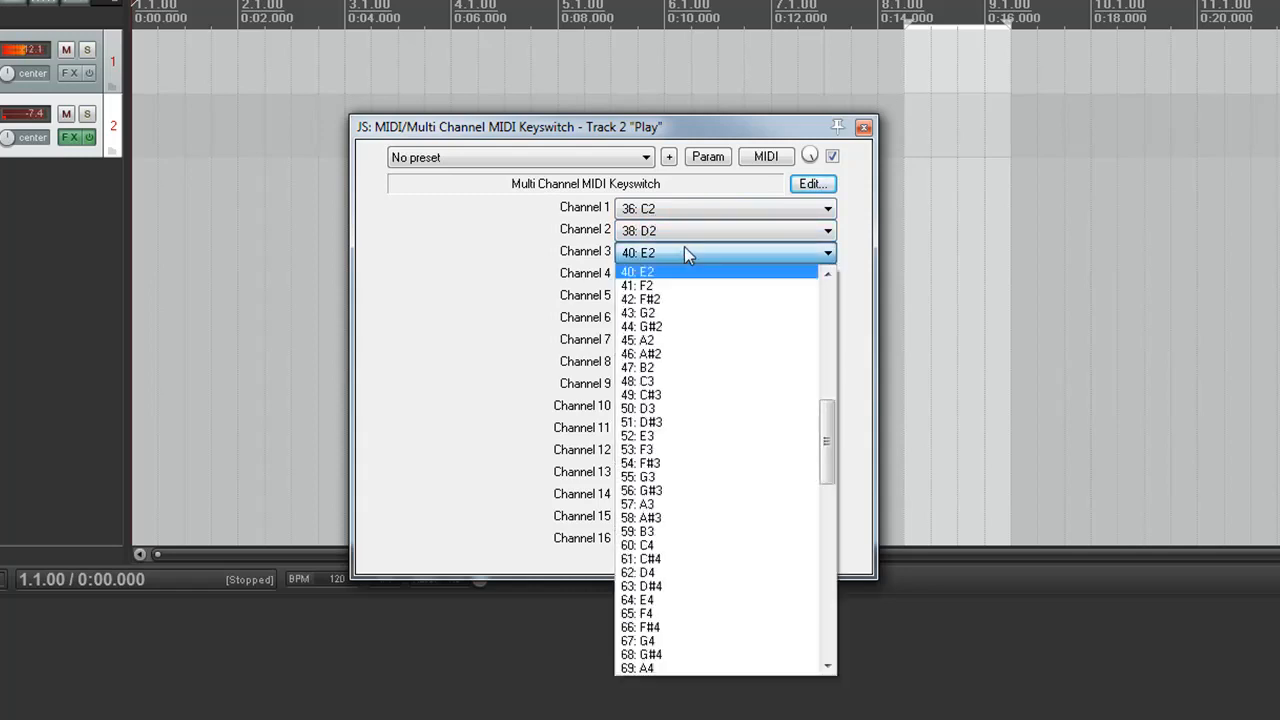
pyautogui.click(637, 272)
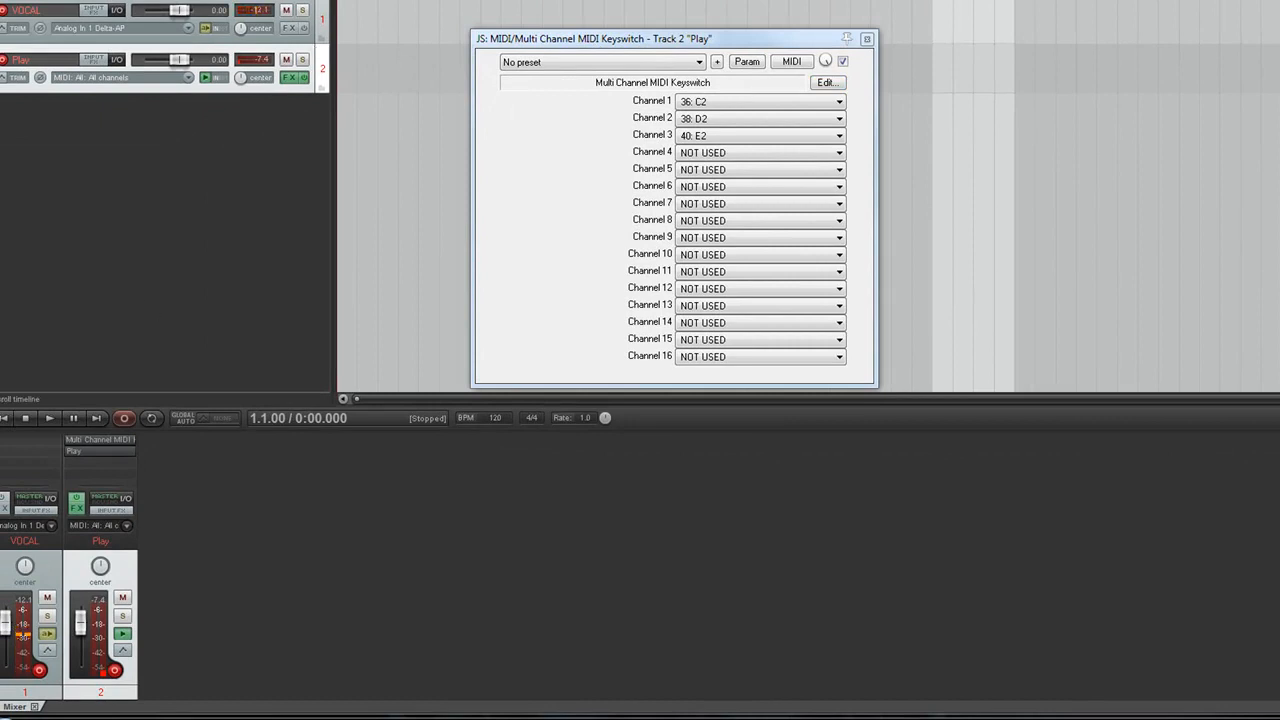
# - Close the Keyswitch settings window and open Add FX from the Play track's empty insert slot
pyautogui.click(866, 38)
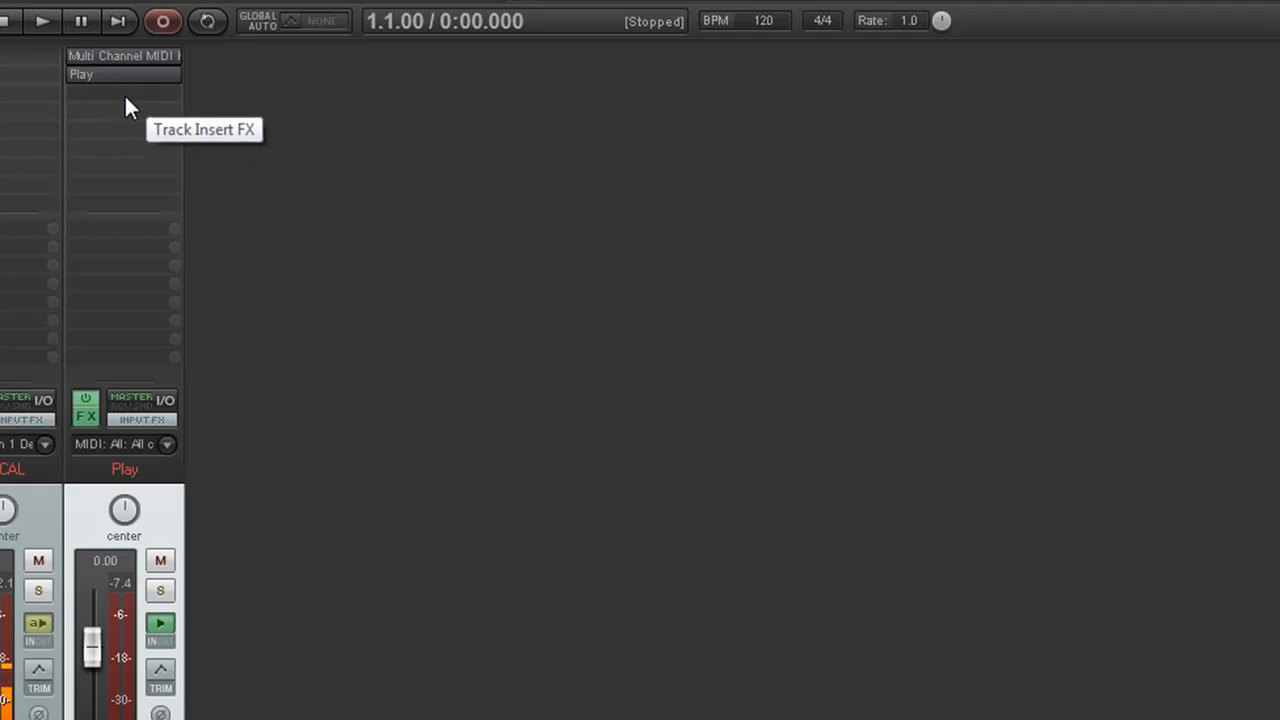
pyautogui.click(86, 415)
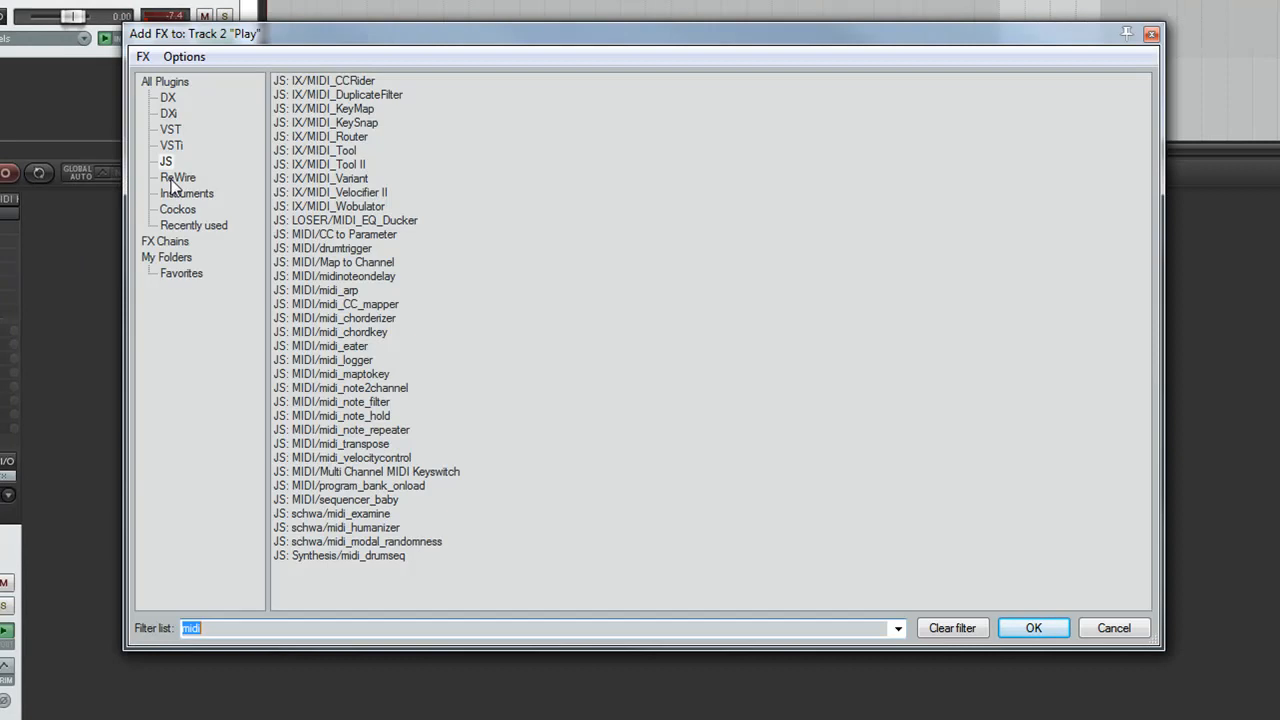
# - Clear the MIDI filter, list VSTi plug-ins, and add Kontakt 4 (8 out)
pyautogui.click(171, 145)
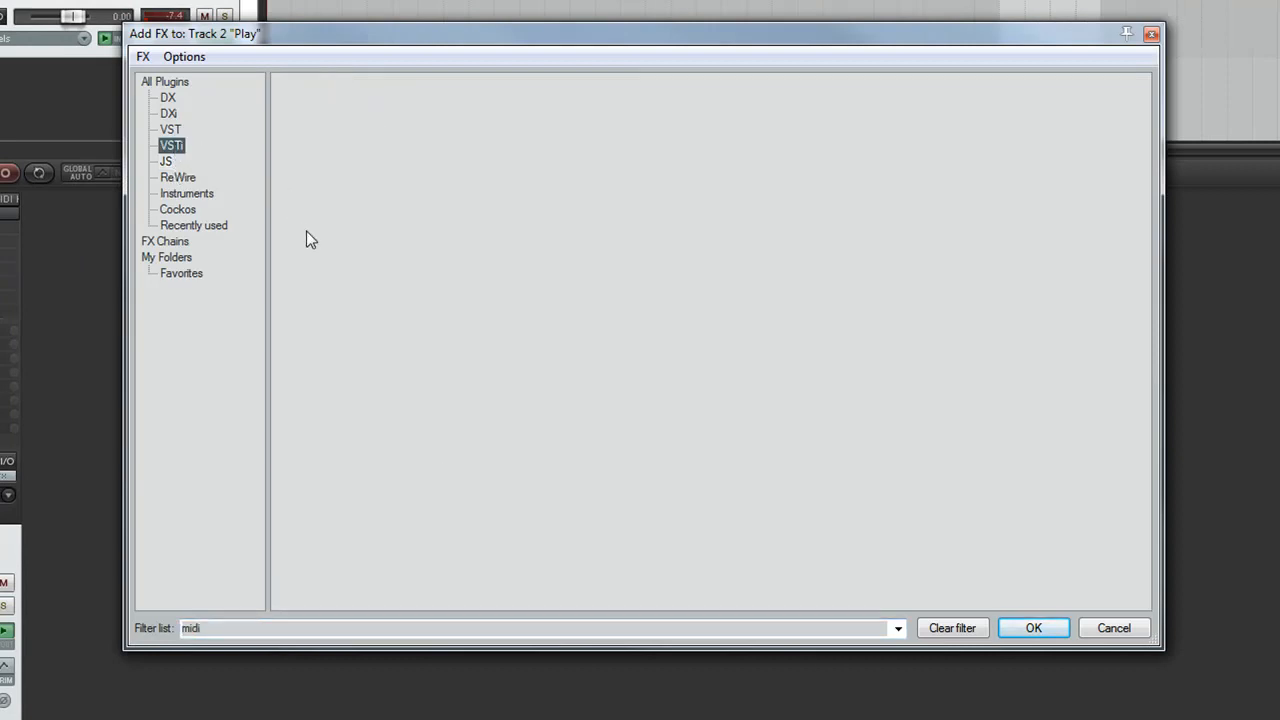
pyautogui.click(951, 627)
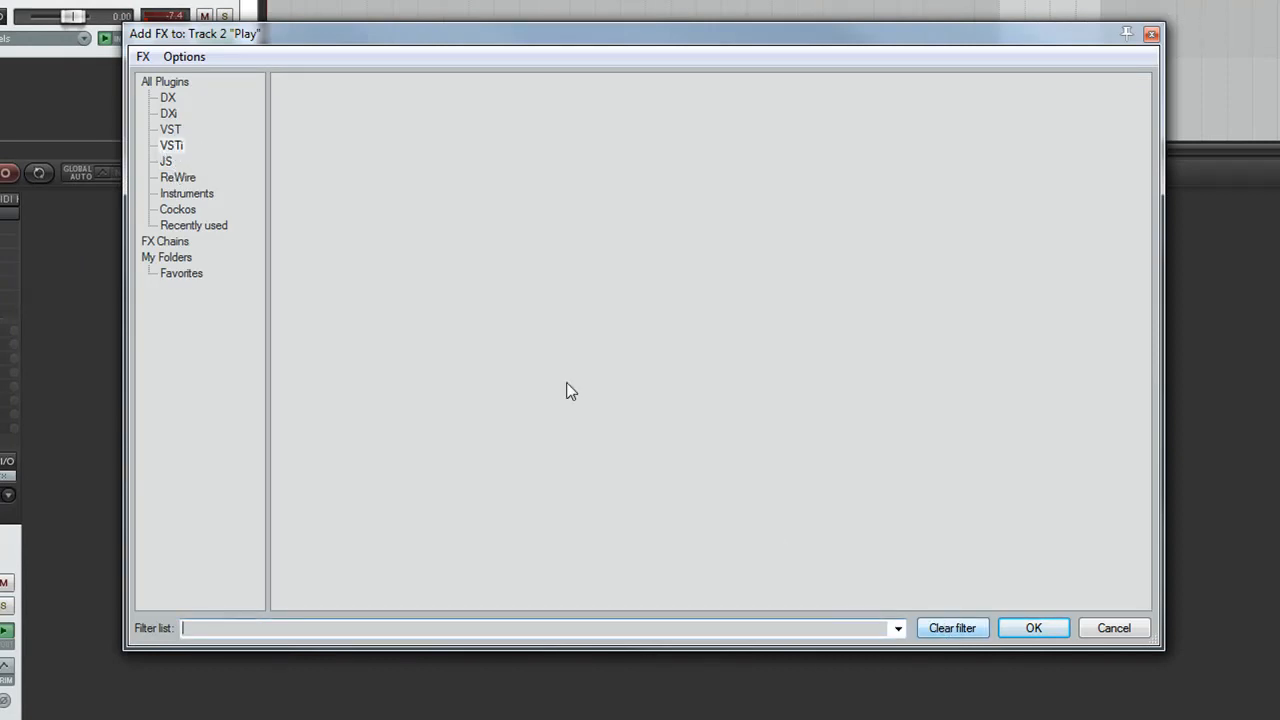
pyautogui.click(171, 145)
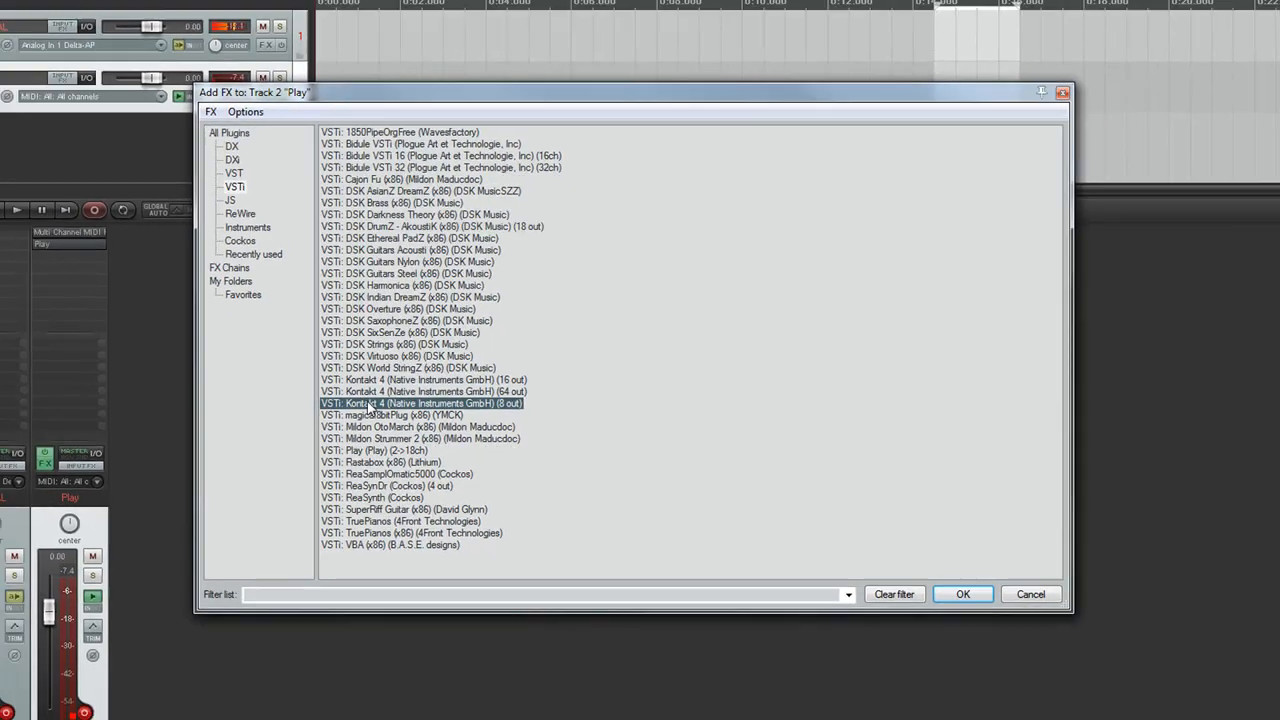
pyautogui.click(962, 594)
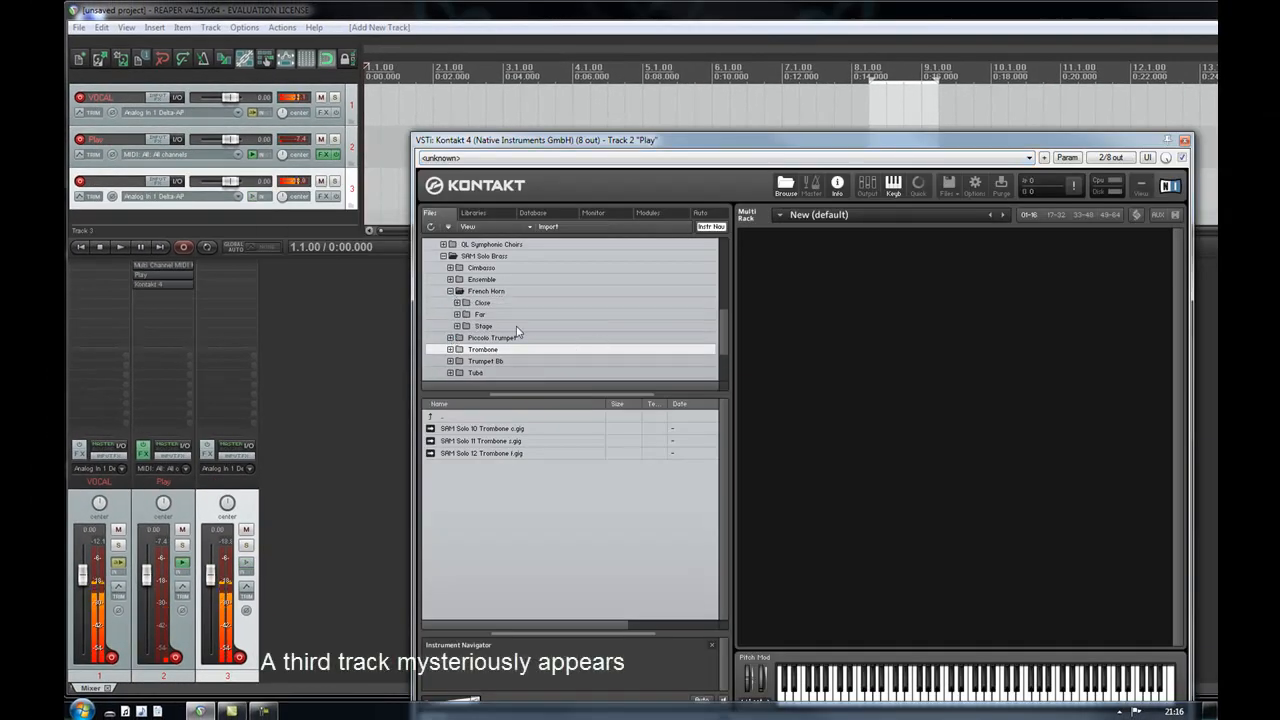
# - Load SAM Horn KEY Basic C f from French Horn > Far on MIDI channel 3, then close Kontakt
pyautogui.click(480, 314)
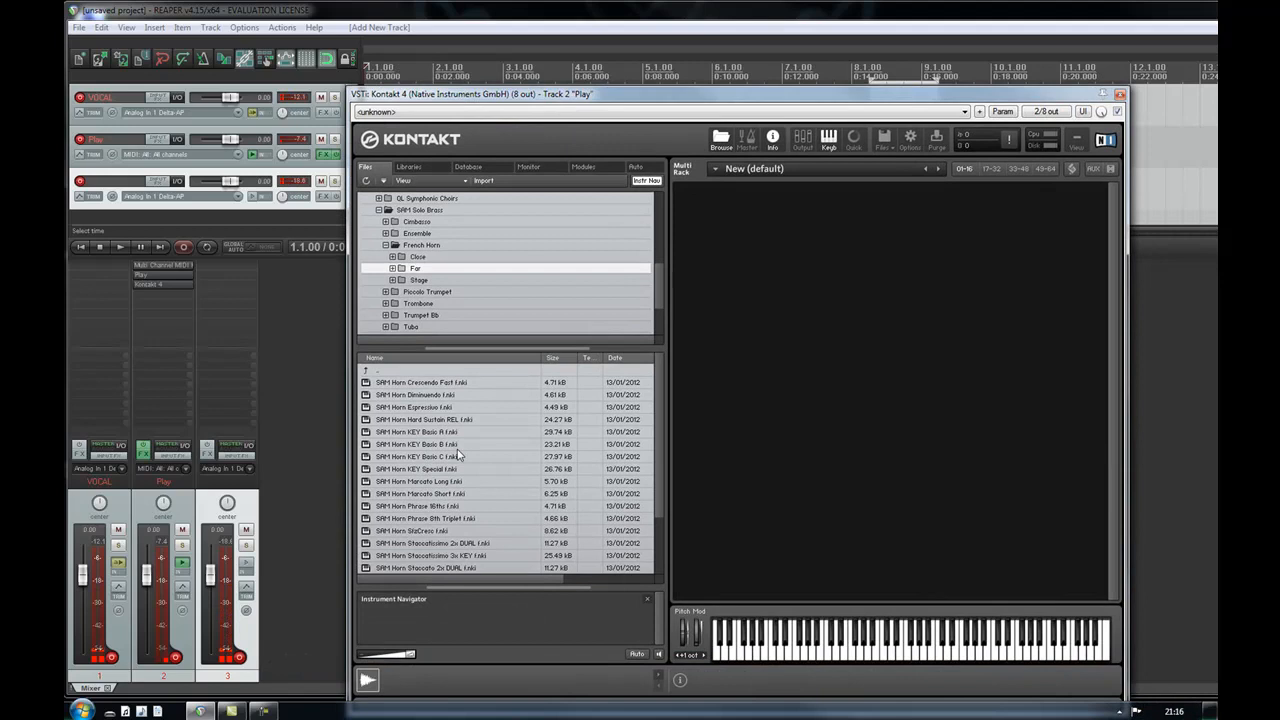
pyautogui.doubleClick(417, 456)
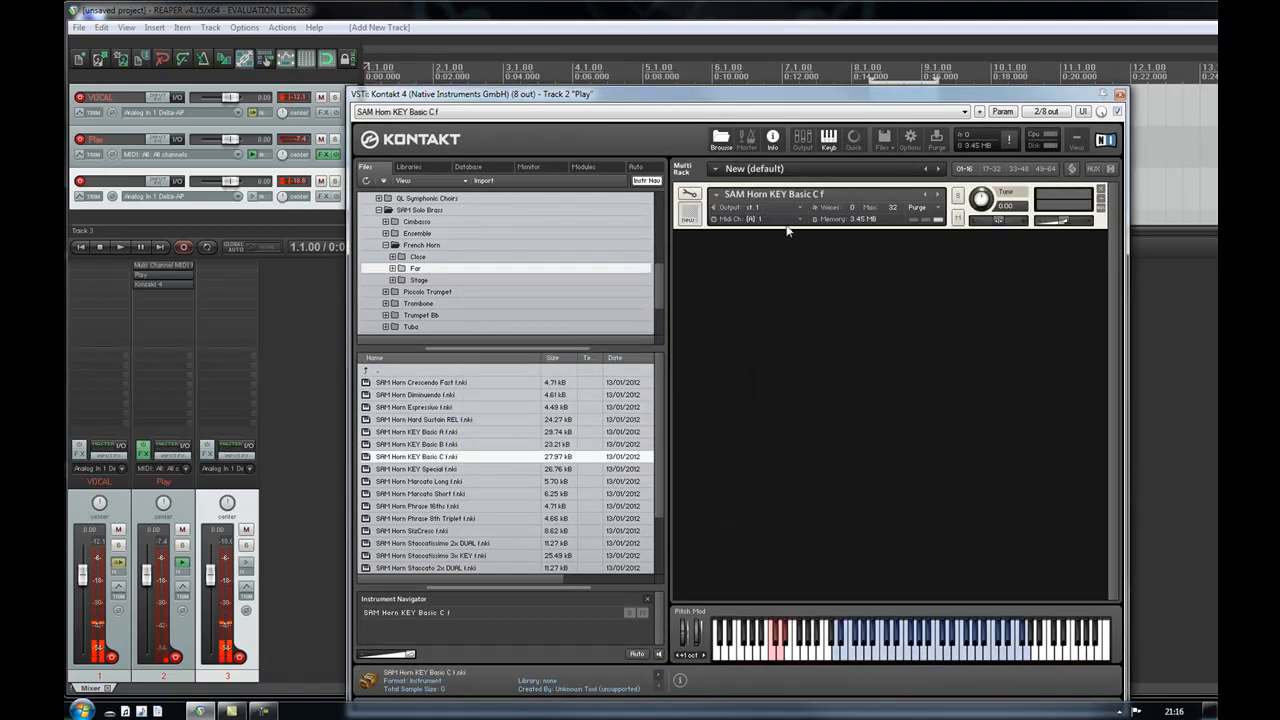
pyautogui.click(757, 219)
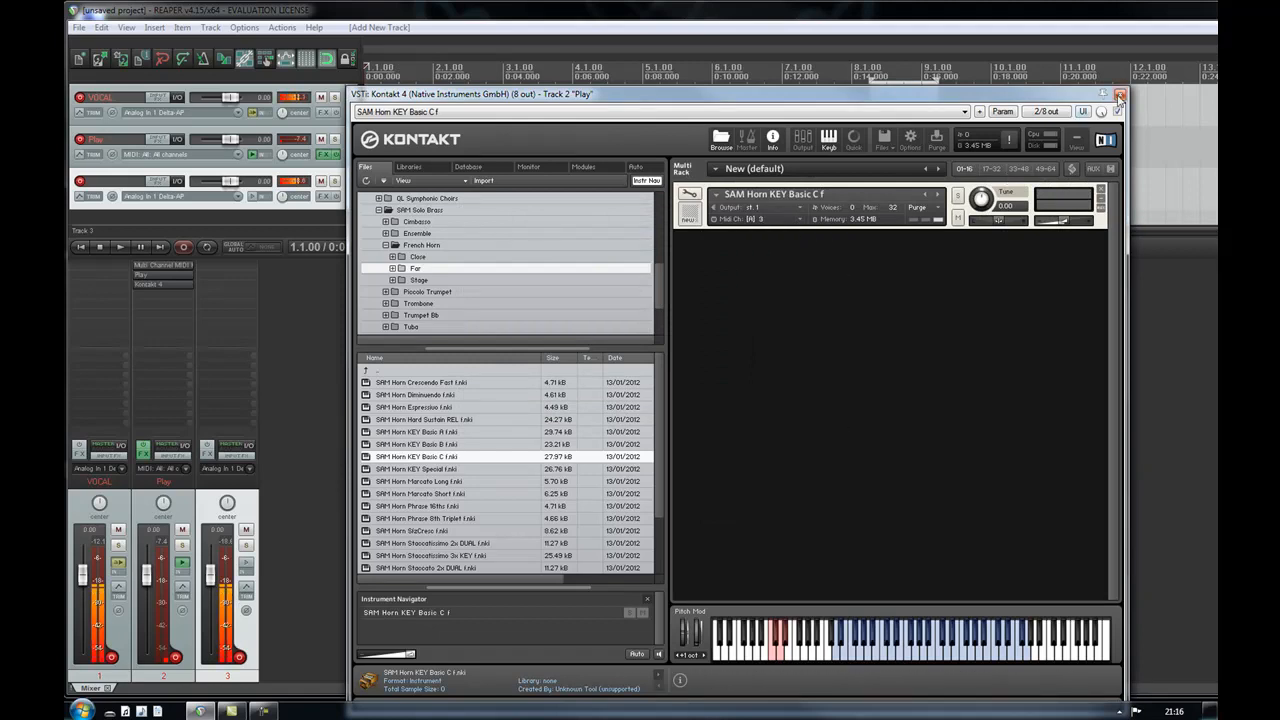
pyautogui.click(1119, 97)
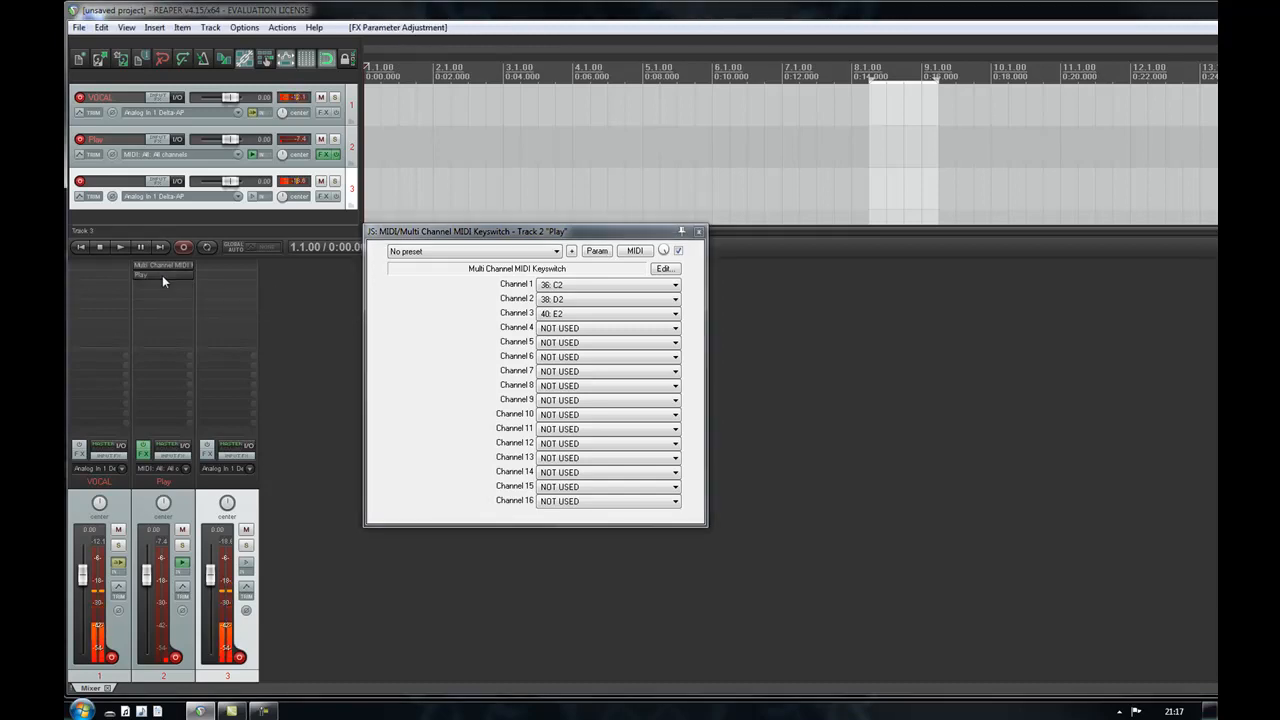
pyautogui.click(127, 27)
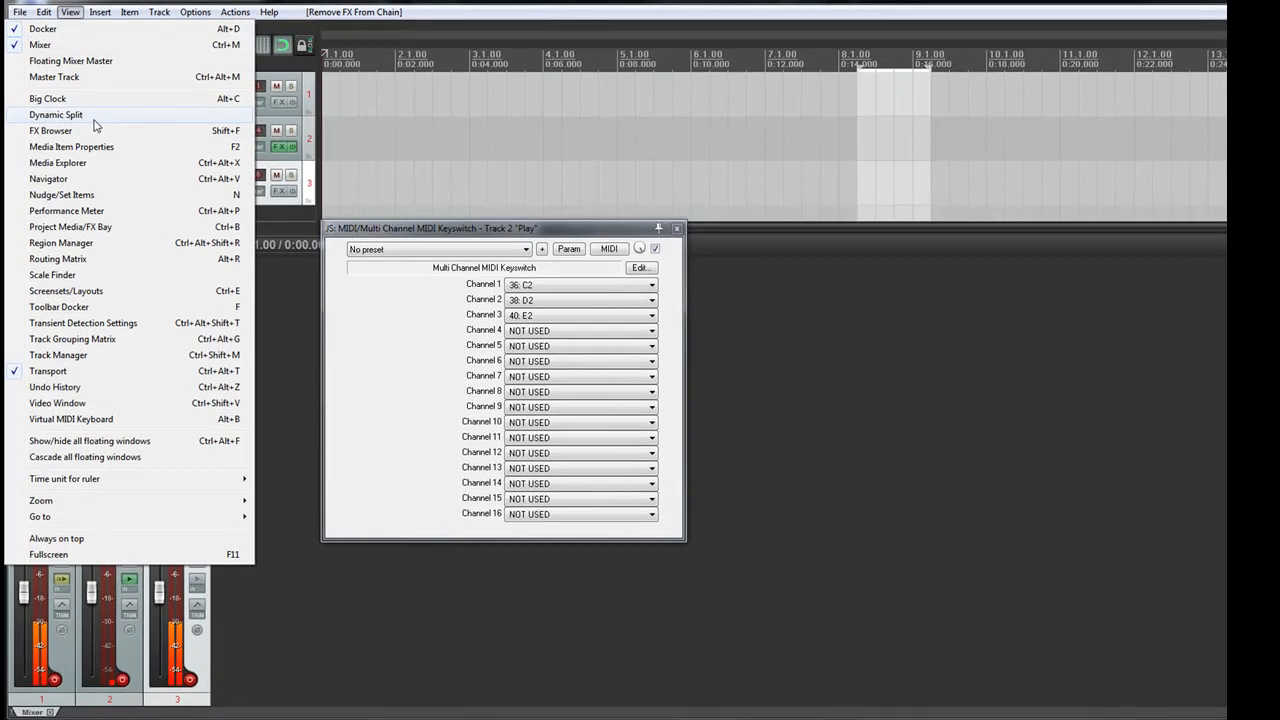
pyautogui.click(66, 210)
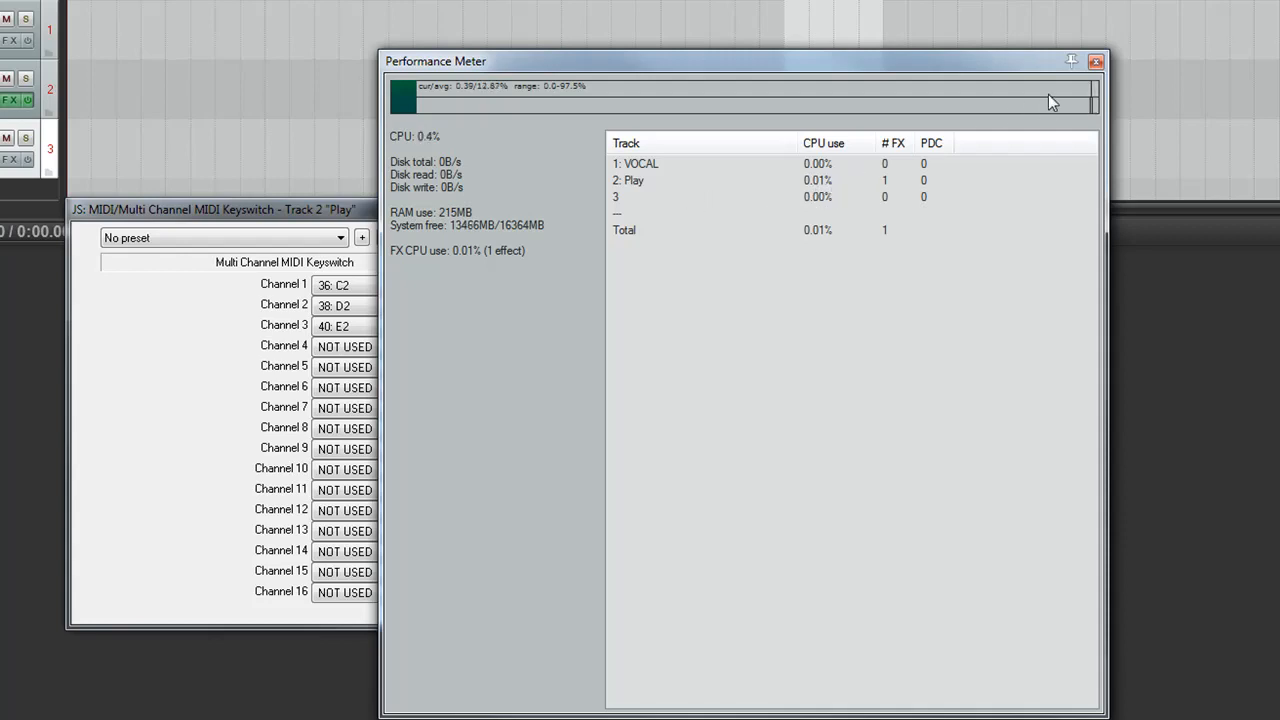
pyautogui.click(1096, 61)
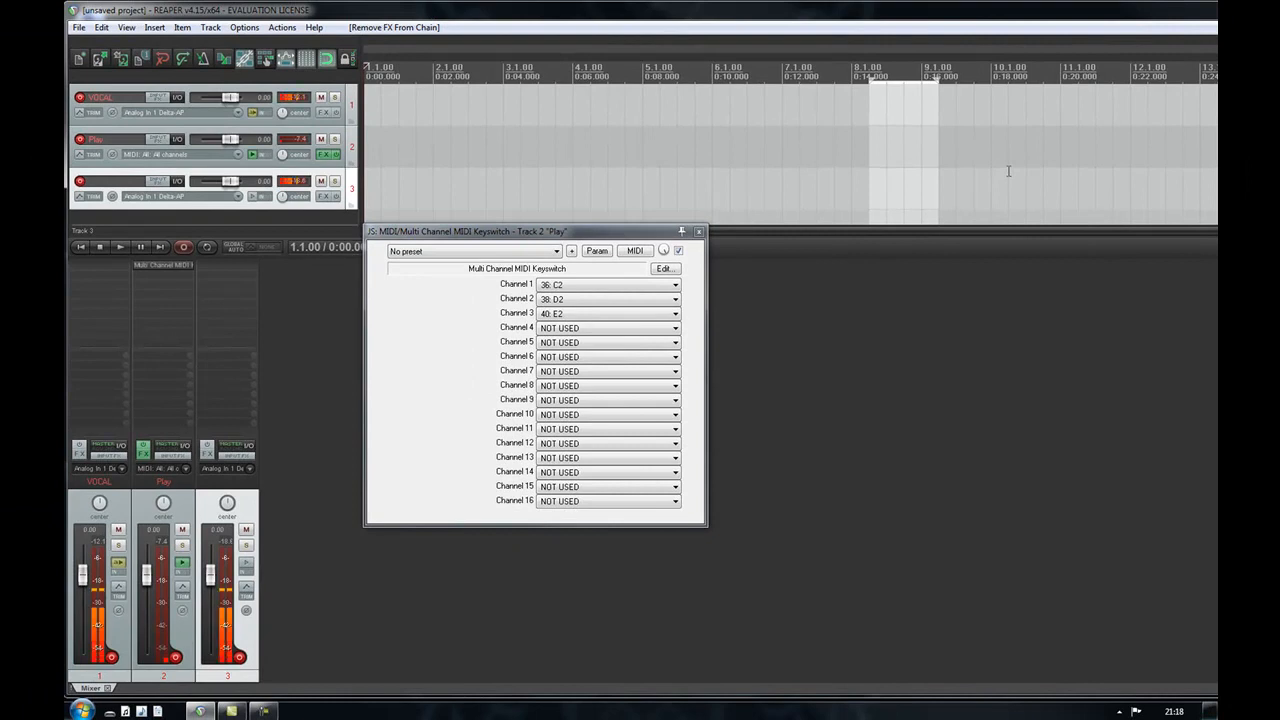